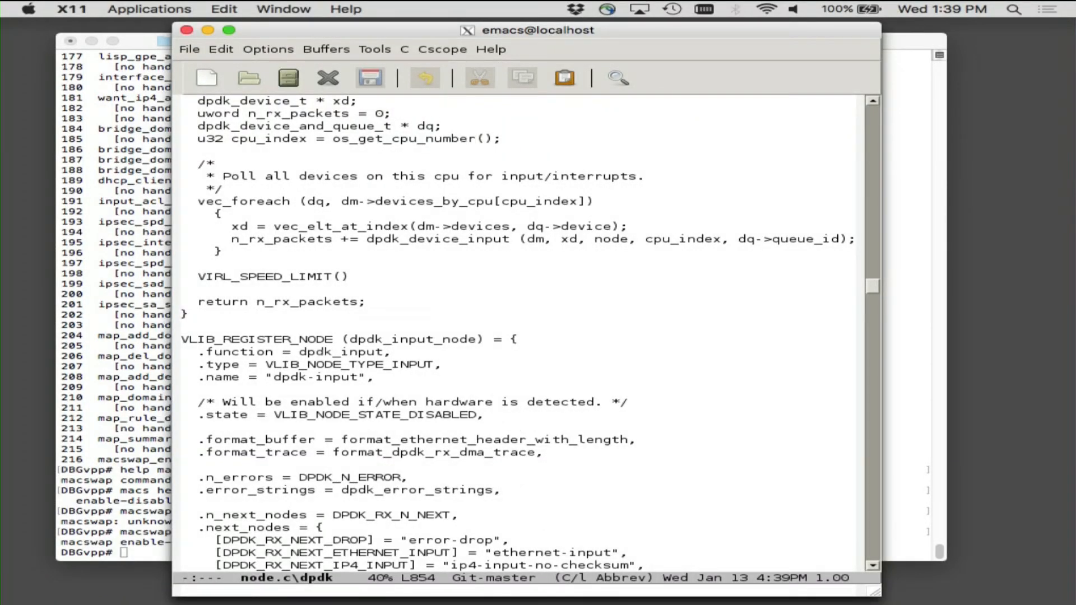
Reverse-search toward the end of the dpdk_input polling function, then cancel the search
{"action": "key", "text": "ctrl+r"}
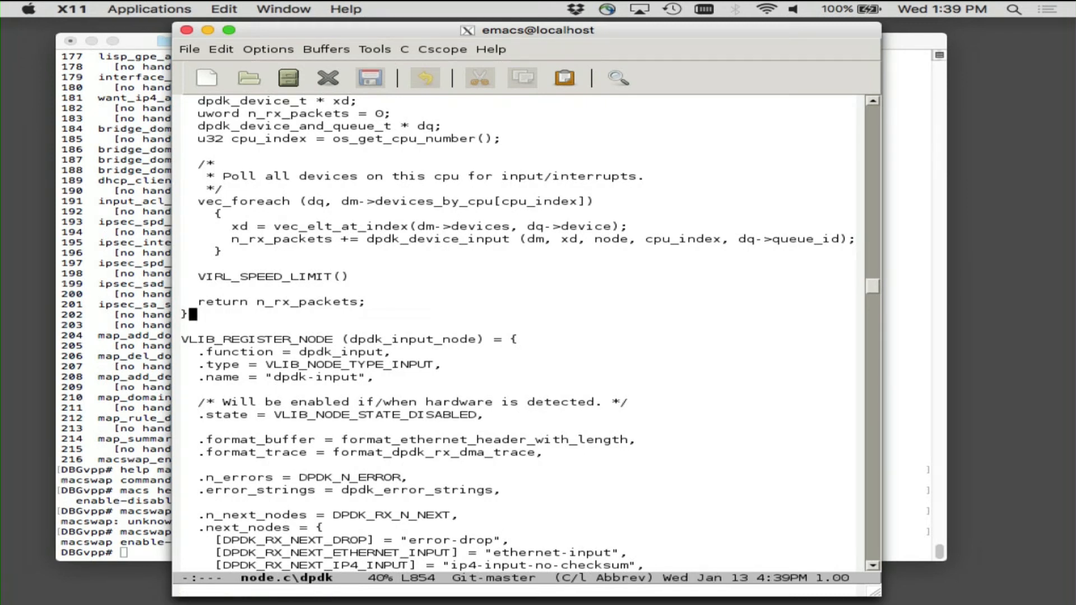
{"action": "key", "text": "Escape"}
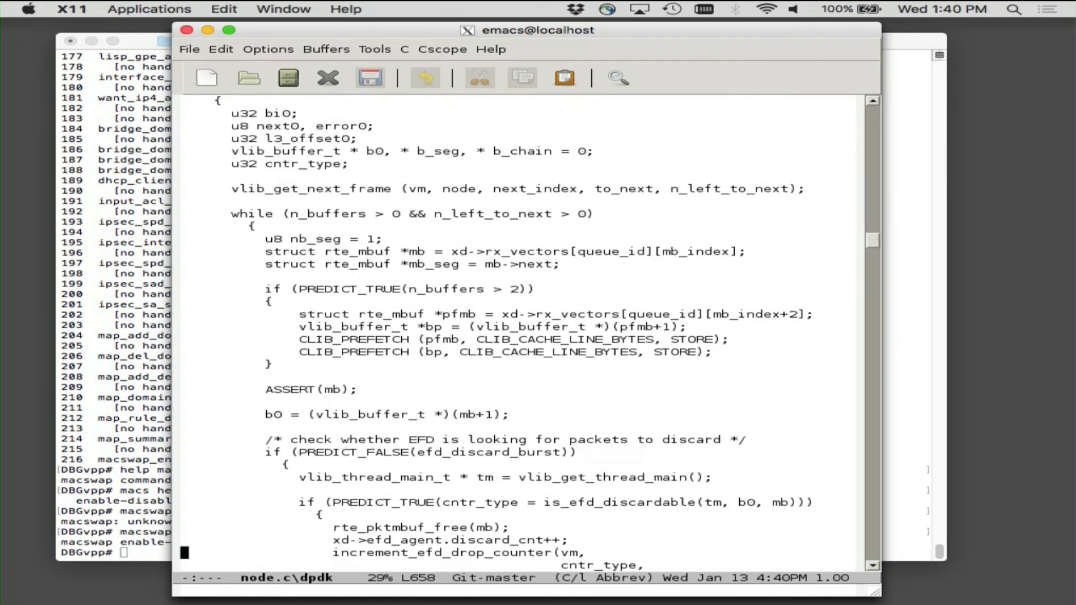
Search for 'rx' and move past dpdk_rx_burst to the EFD congestion checks
{"action": "type", "text": "rx_burst(dm, xd, queue_id);"}
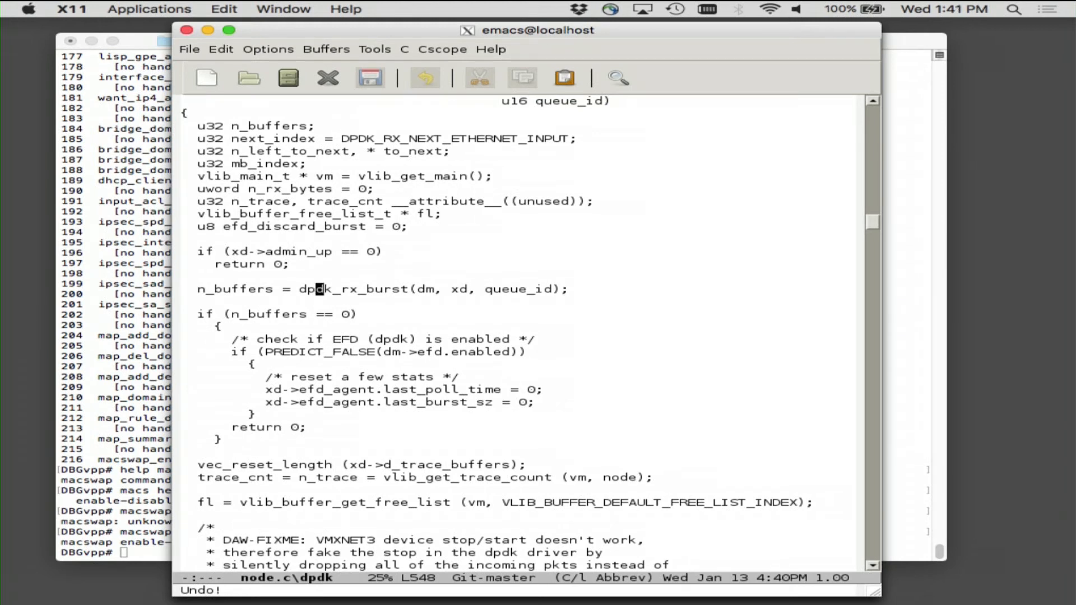
{"action": "scroll", "scroll_direction": "down", "scroll_amount": 3}
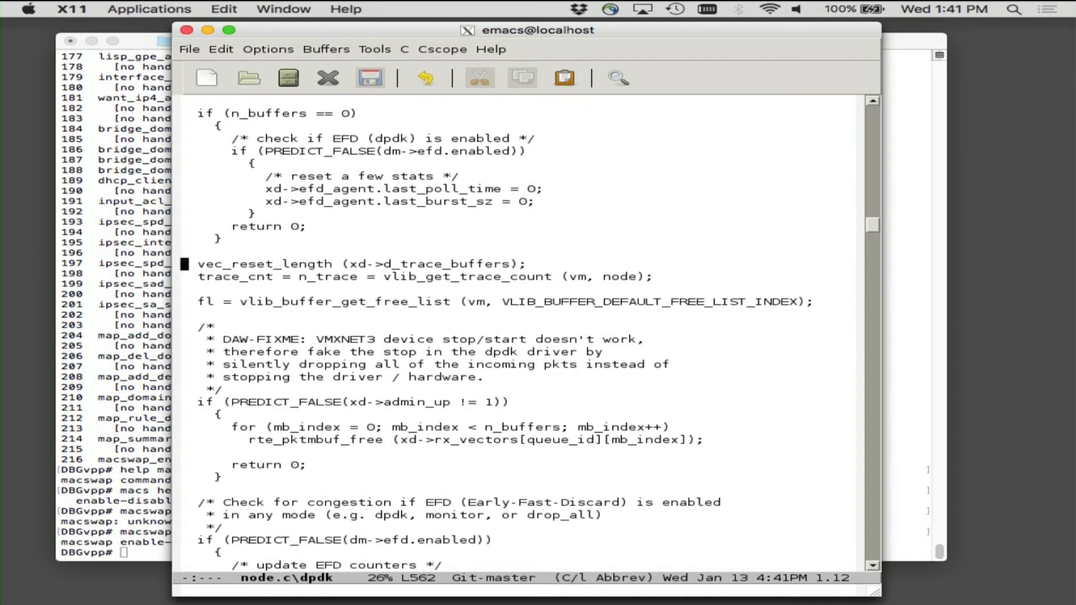
{"action": "key", "text": "down"}
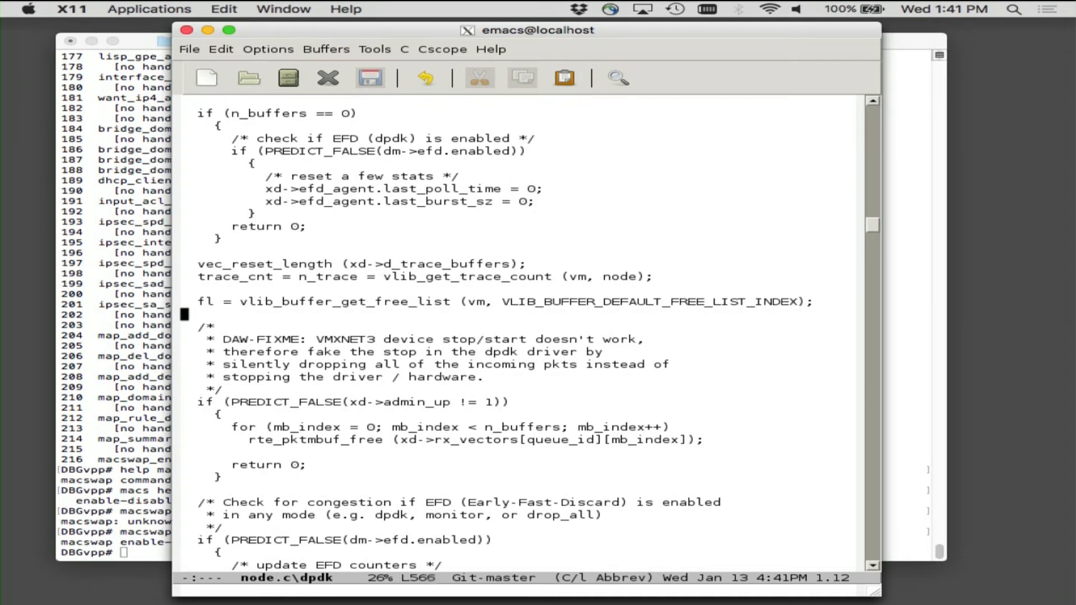
{"action": "scroll", "scroll_direction": "down", "scroll_amount": 3}
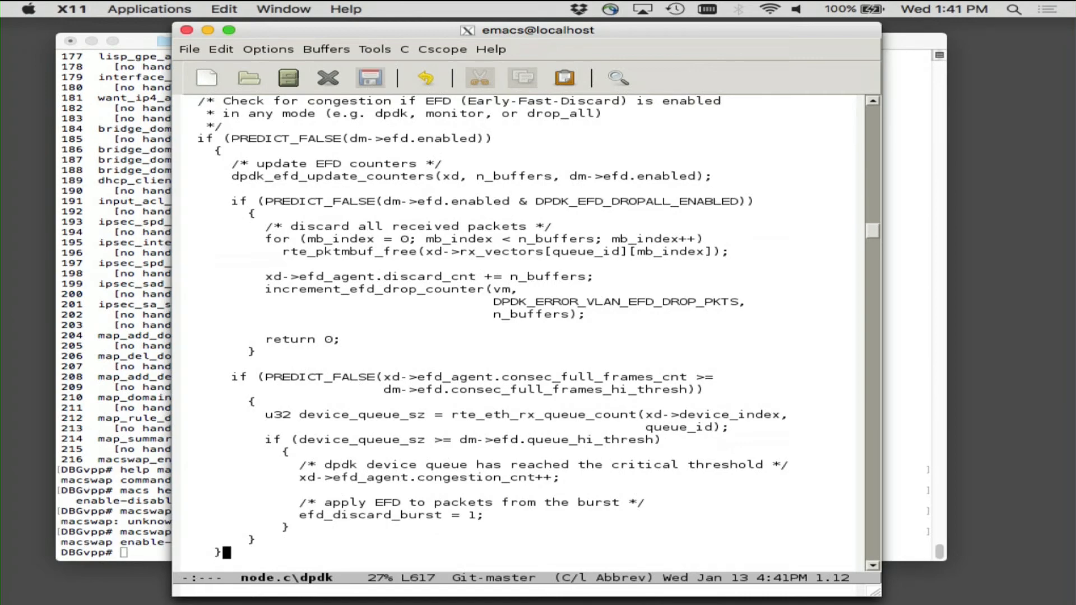
{"action": "scroll", "scroll_direction": "down", "scroll_amount": 3}
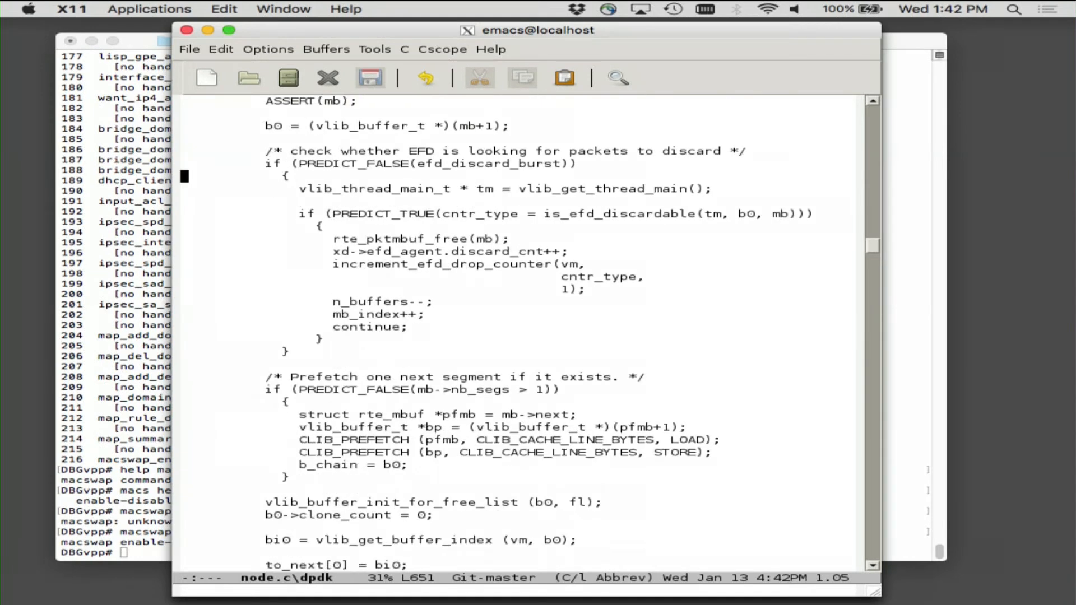
Scroll past EFD discard and prefetch code to the dpdk_rx_next_and_error_from_mb_flags_x1 call
{"action": "scroll", "scroll_direction": "down", "scroll_amount": 3}
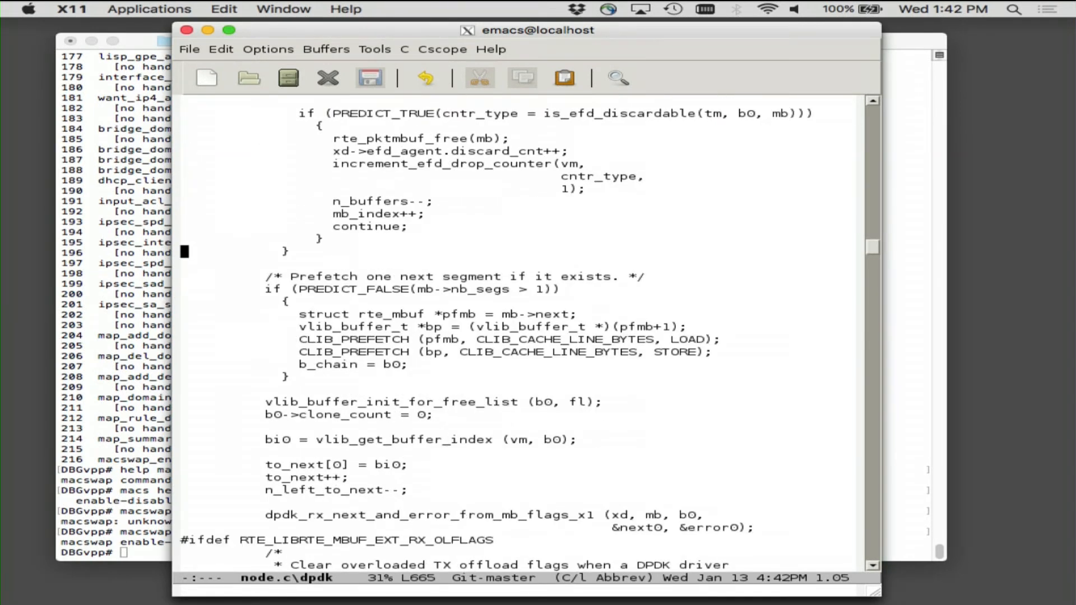
{"action": "scroll", "scroll_direction": "down", "scroll_amount": 3}
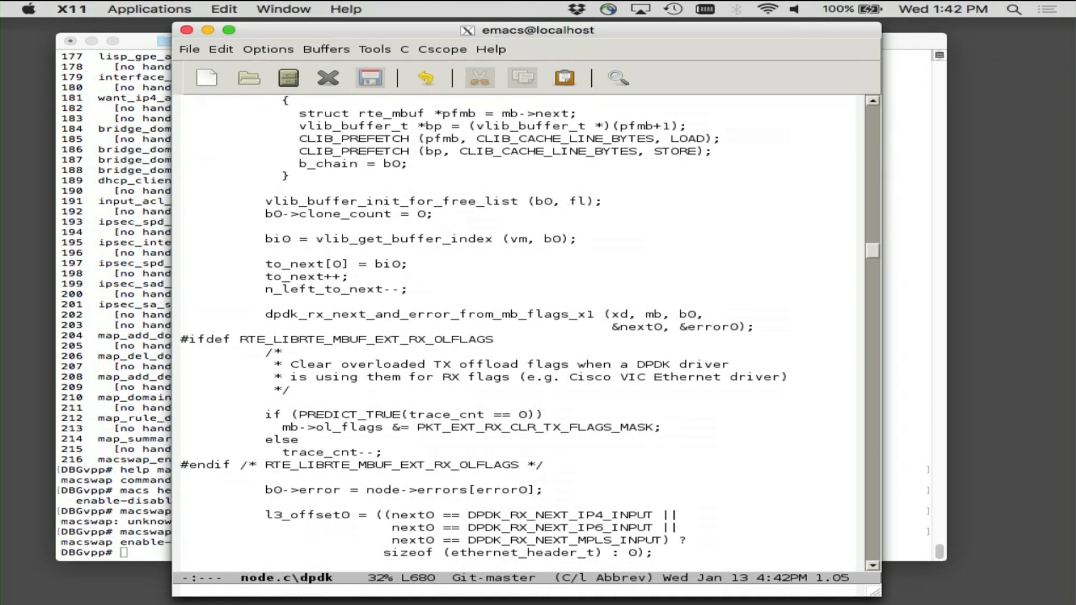
{"action": "scroll", "scroll_direction": "down", "scroll_amount": 3}
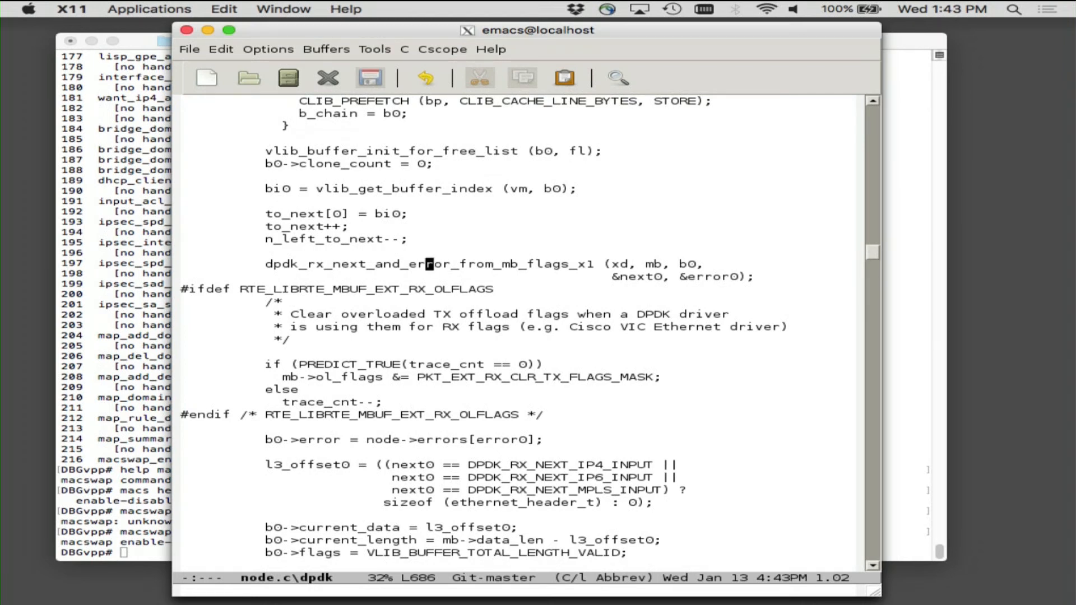
Run cscope-find-global-definition on dpdk_rx_next_and_error_from_mb_flags_x1
{"action": "key", "text": "alt+x"}
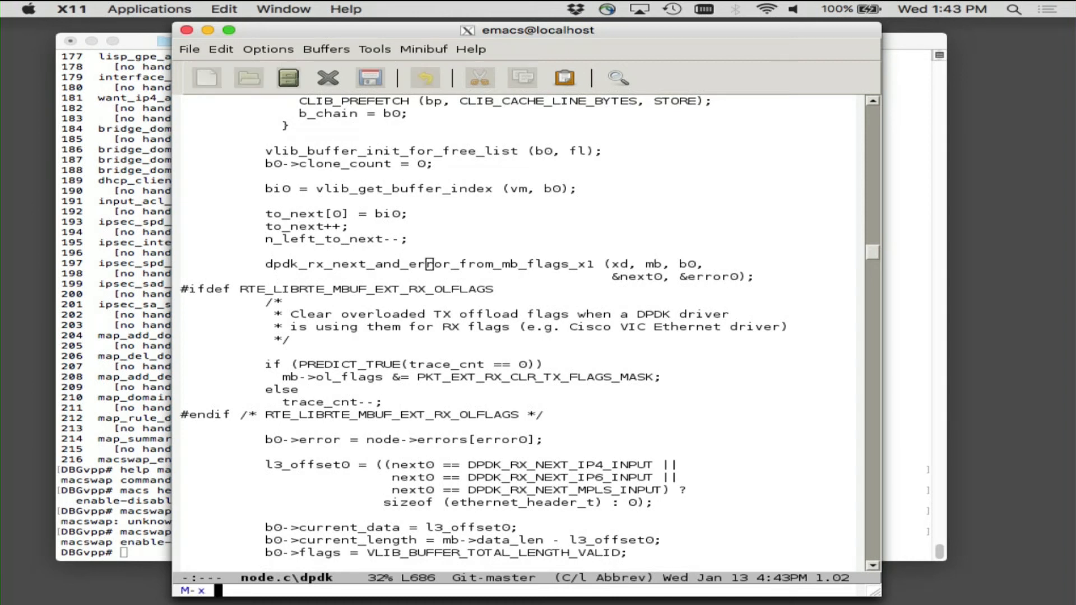
{"action": "type", "text": "cscope-"}
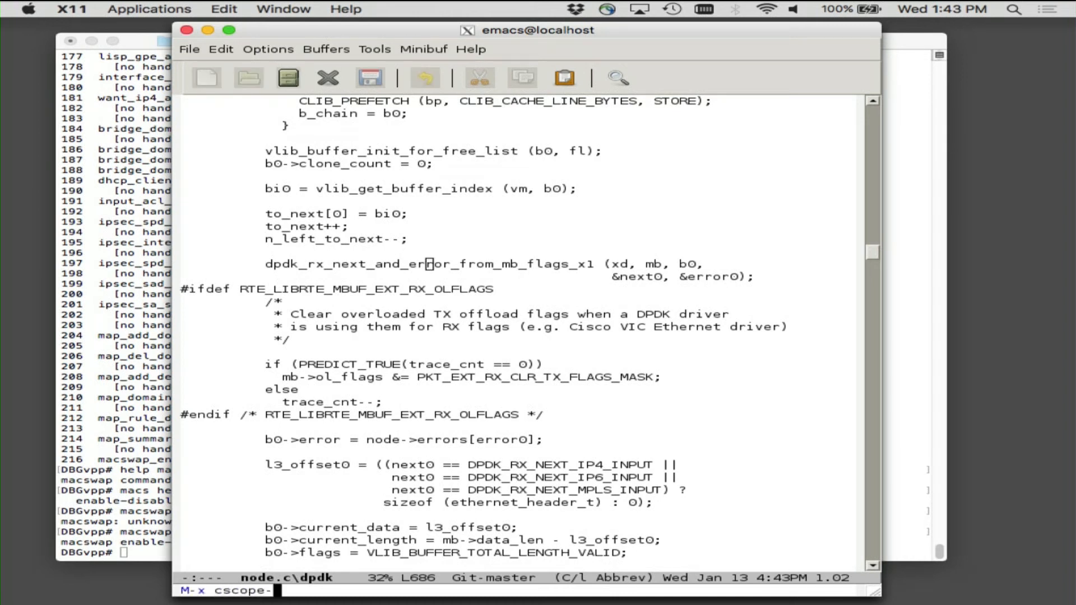
{"action": "type", "text": "fin"}
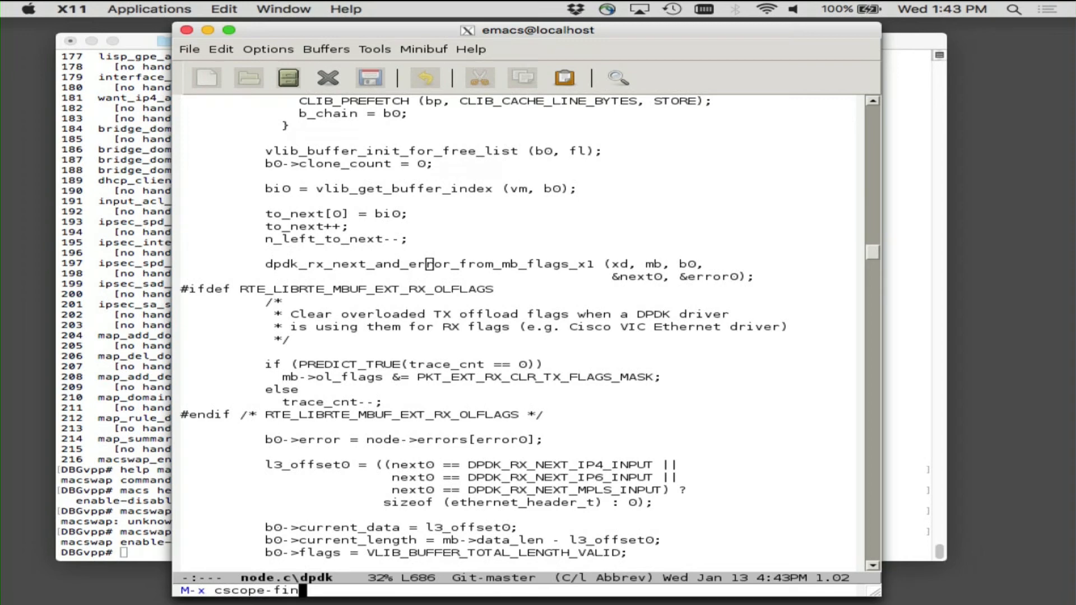
{"action": "key", "text": "Return"}
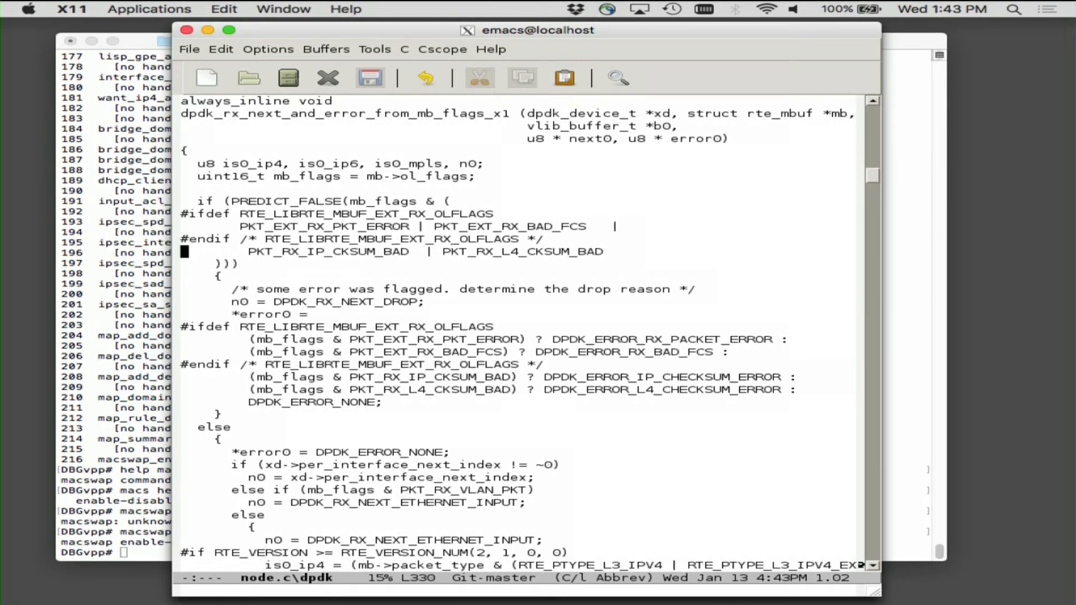
Scroll through the function body to *next0 = n0 and on to the dpdk_rx_trace loop
{"action": "scroll", "scroll_direction": "down", "scroll_amount": 3}
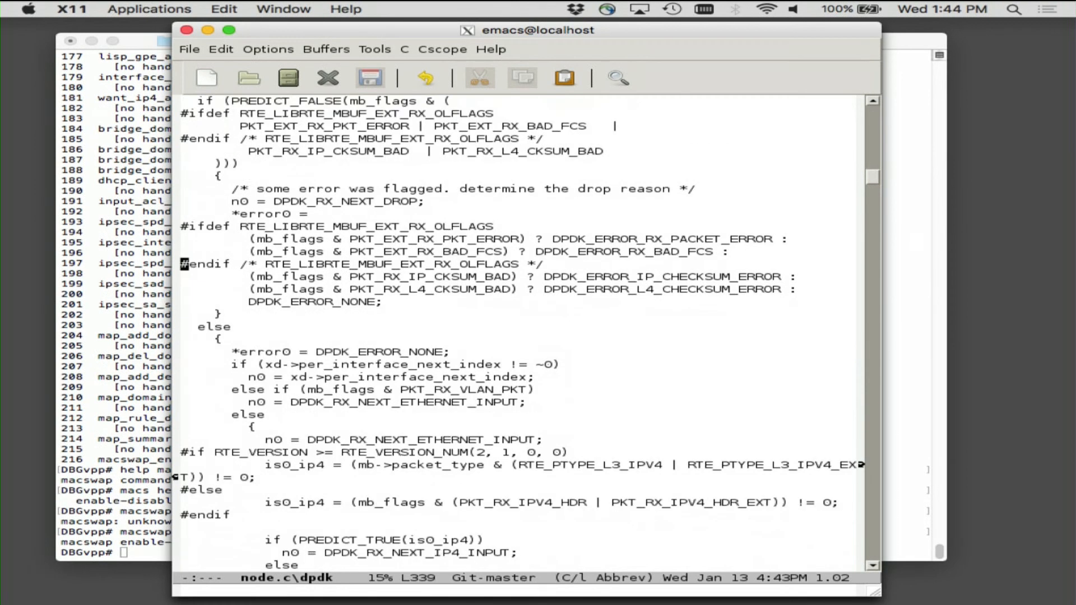
{"action": "scroll", "scroll_direction": "down", "scroll_amount": 3}
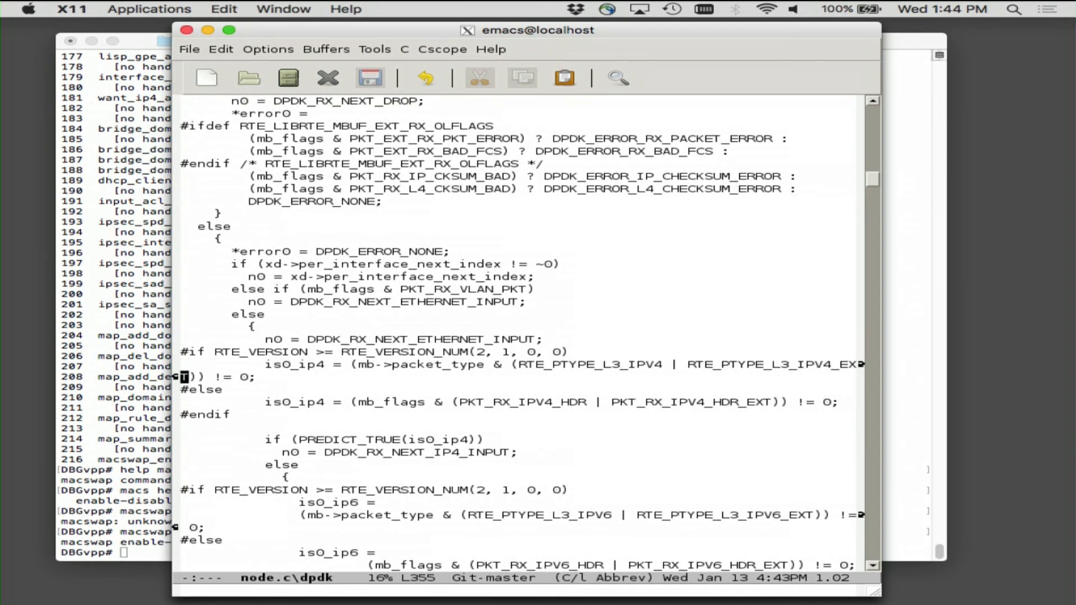
{"action": "scroll", "scroll_direction": "down", "scroll_amount": 3}
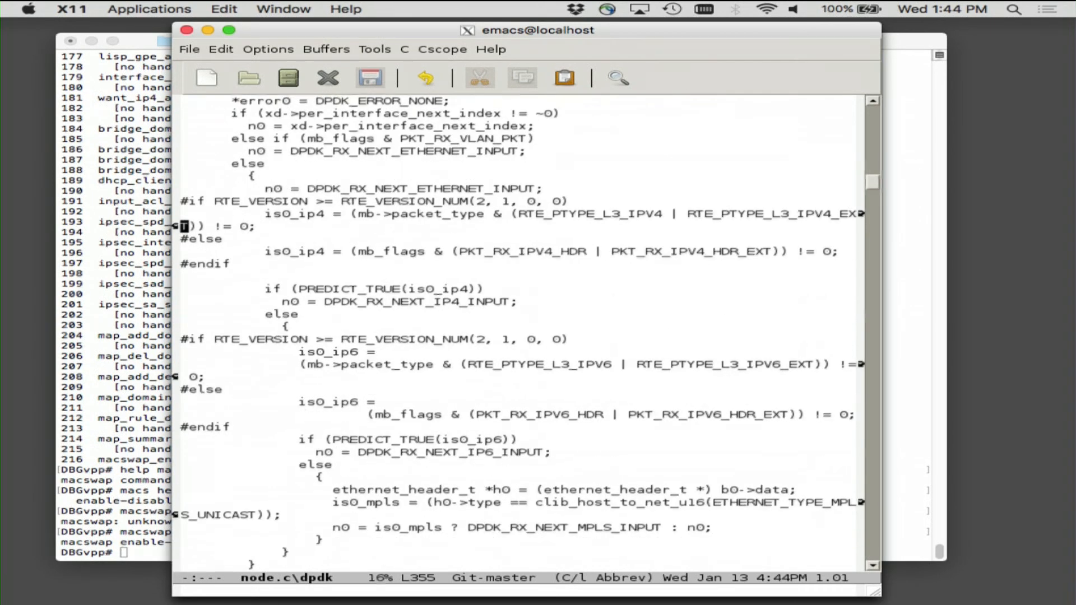
{"action": "scroll", "scroll_direction": "down", "scroll_amount": 3}
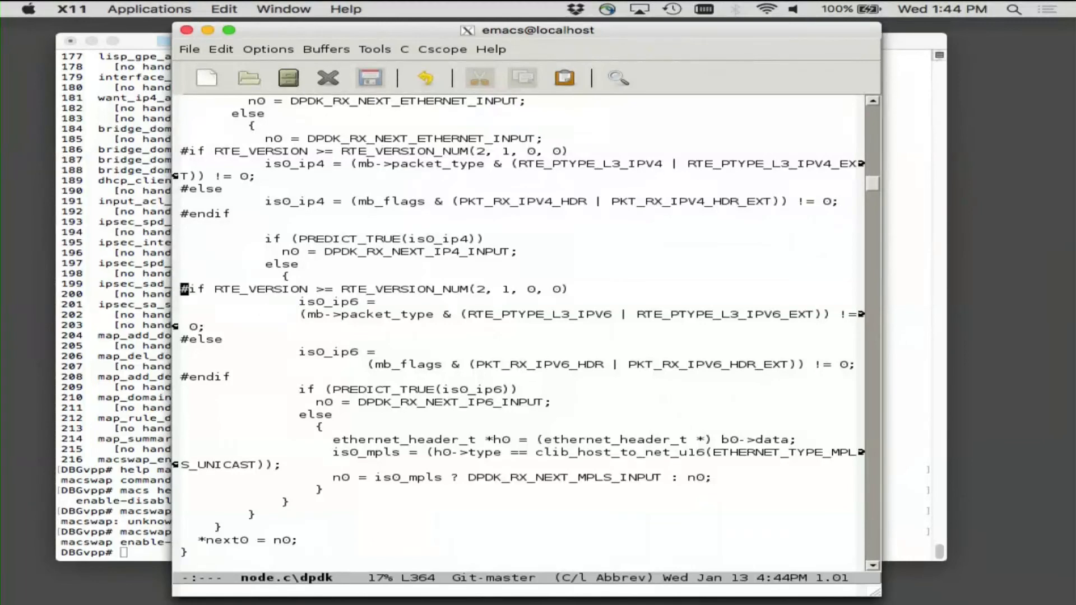
{"action": "scroll", "scroll_direction": "down", "scroll_amount": 3}
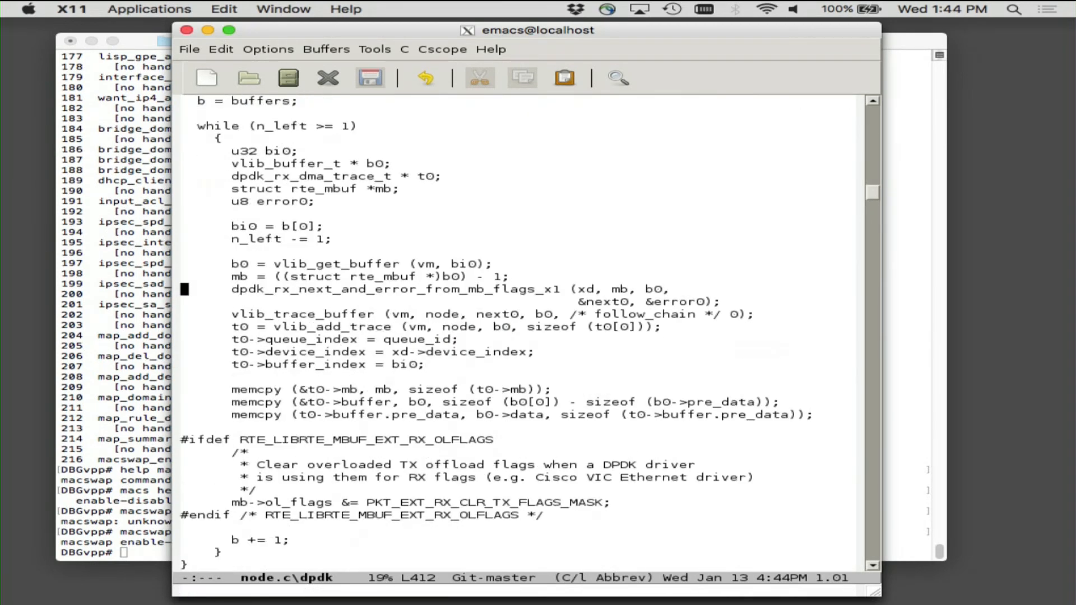
Scroll to the dpdk_rx_next_and_error_from_mb_flags_x1 call in the main RX loop
{"action": "scroll", "scroll_direction": "down", "scroll_amount": 3}
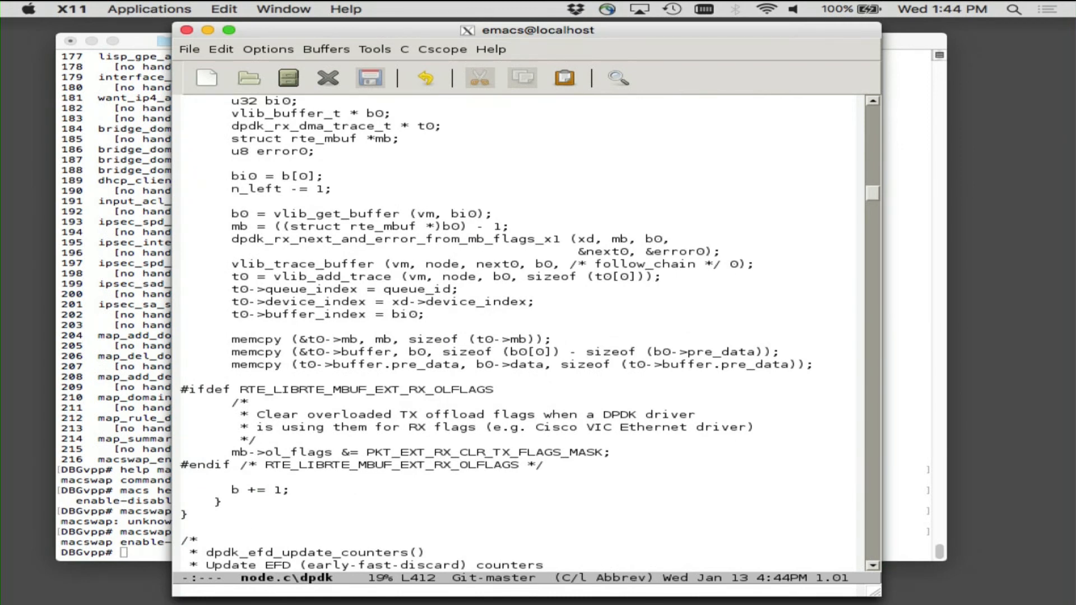
{"action": "scroll", "scroll_direction": "down", "scroll_amount": 3}
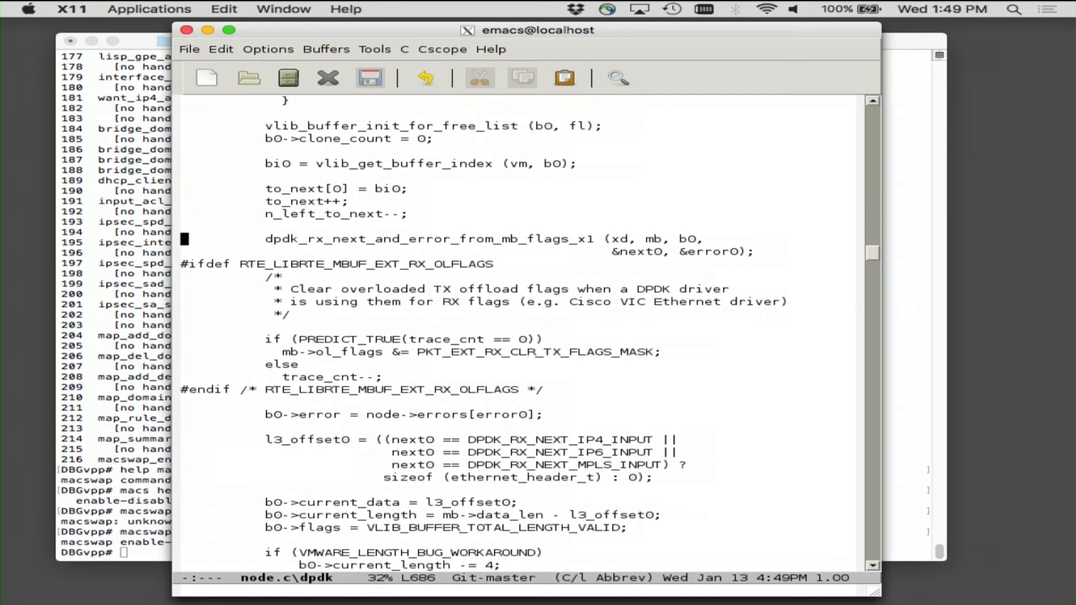
Move down to the current_data and buffer flags assignments in the receive loop
{"action": "key", "text": "down"}
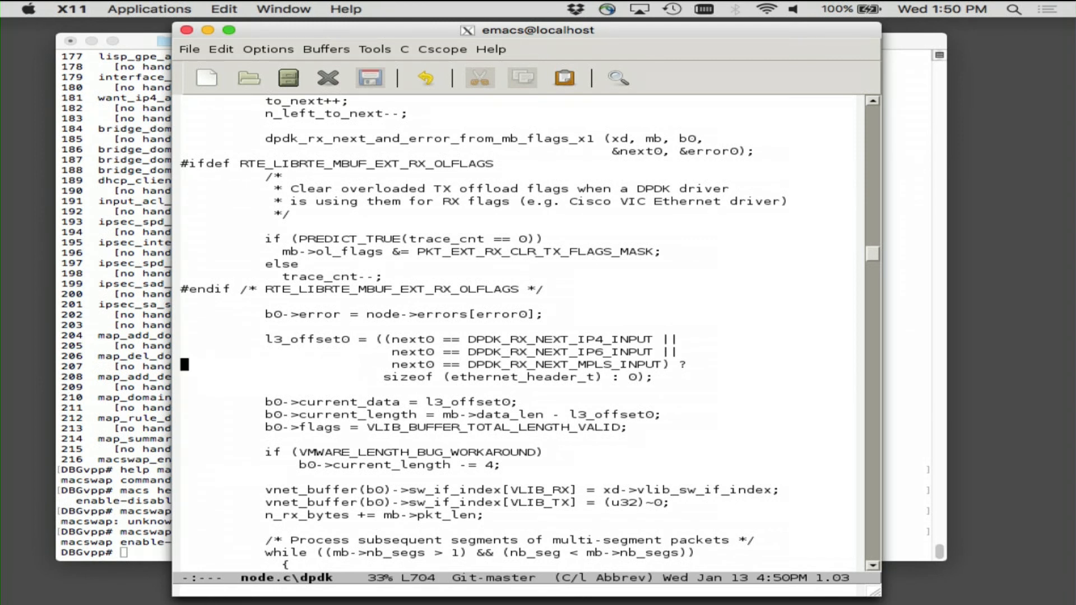
{"action": "key", "text": "down"}
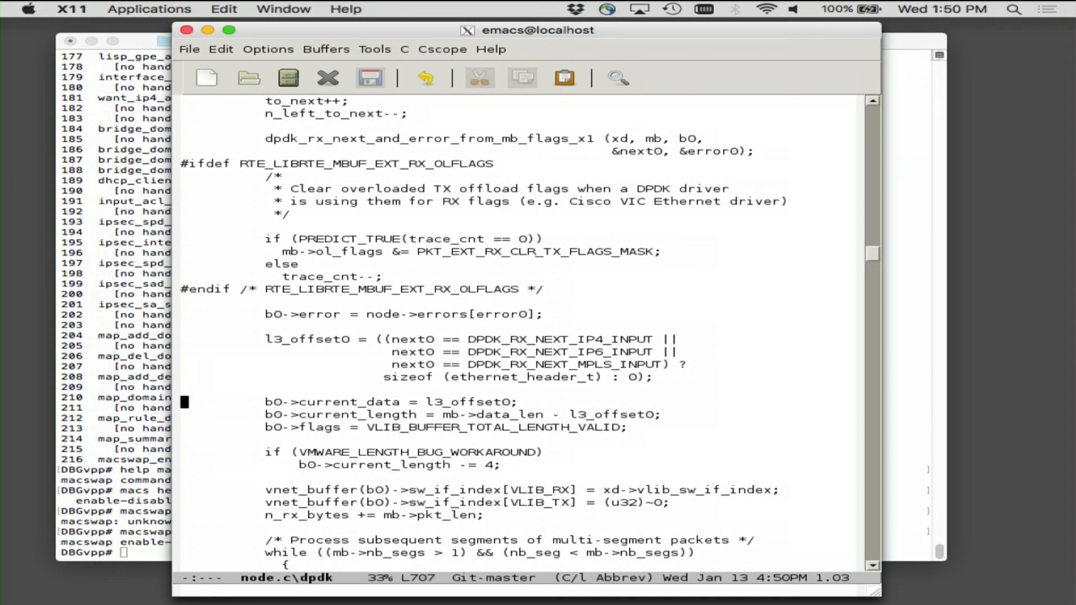
{"action": "key", "text": "Down"}
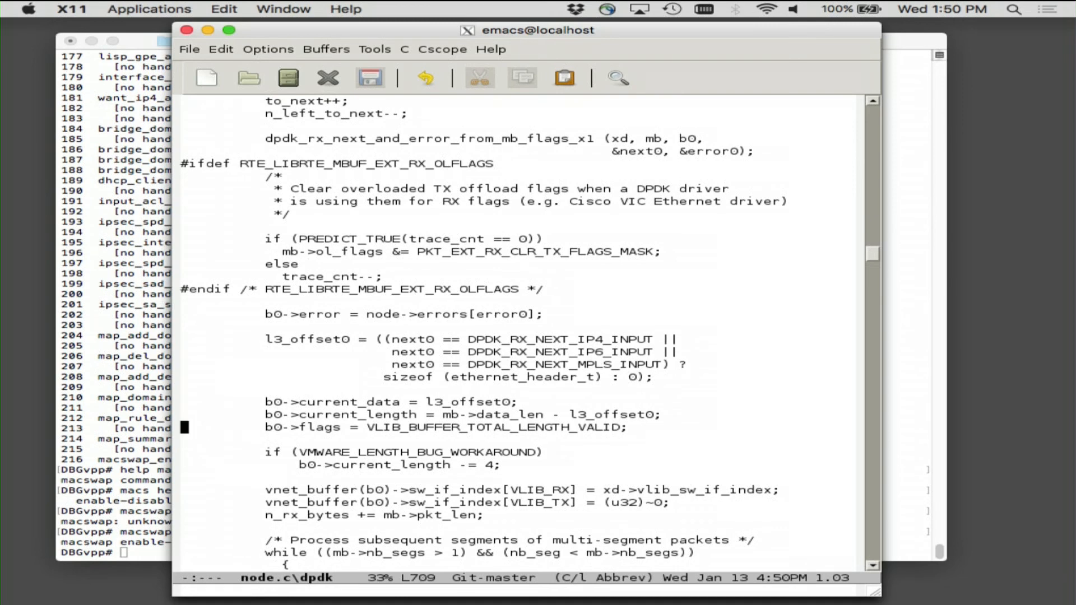
{"action": "scroll", "scroll_direction": "down", "scroll_amount": 3}
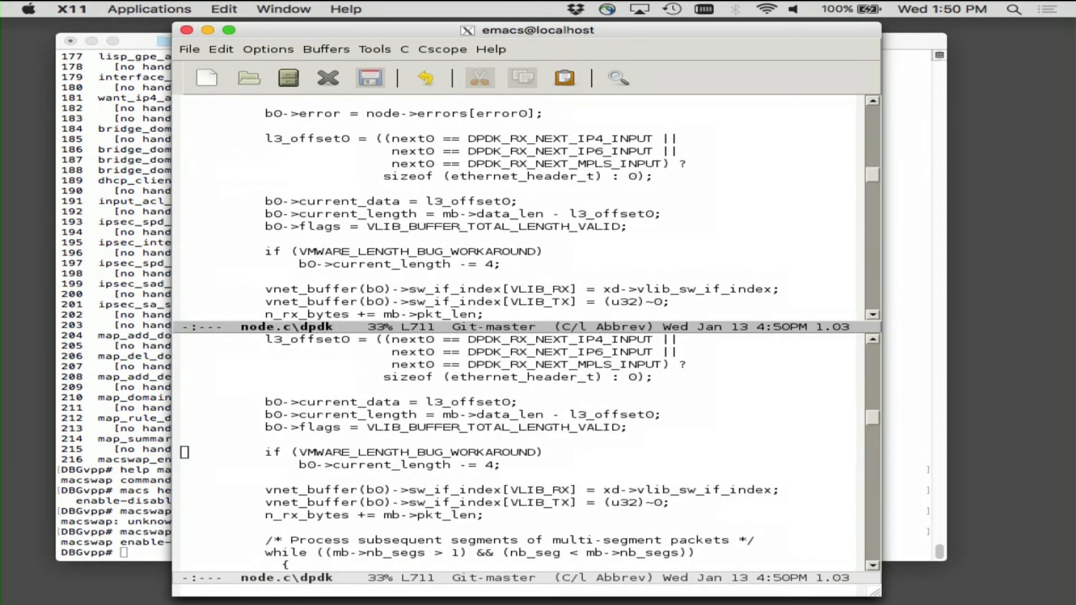
Search for 'WORK' and scroll past the multi-segment loop to VLIB_BUFFER_TRACE_TRAJECTORY_INIT
{"action": "type", "text": "WORK"}
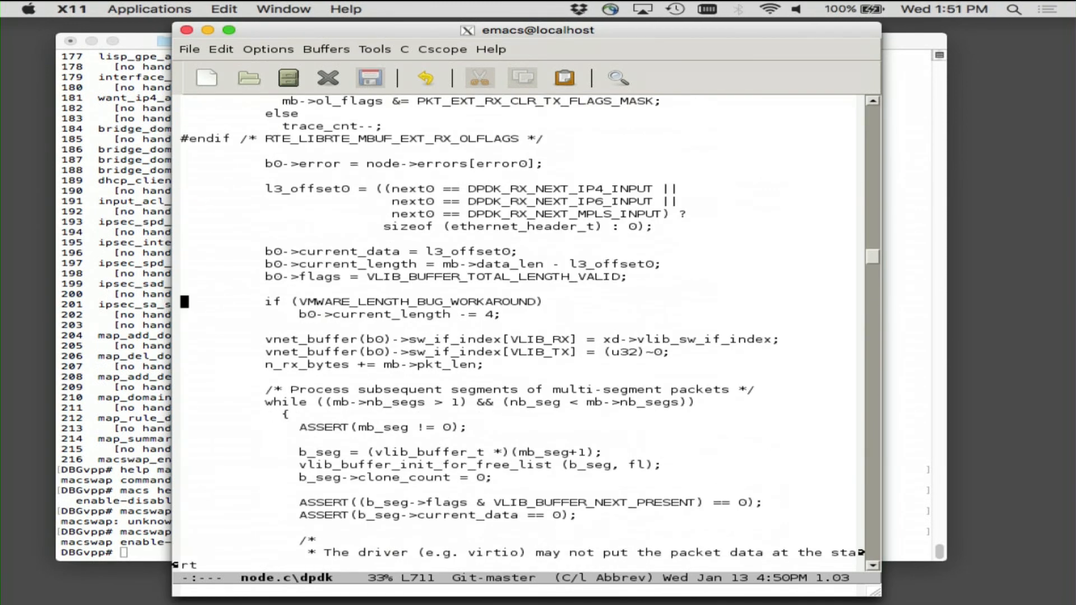
{"action": "scroll", "scroll_direction": "down", "scroll_amount": 3}
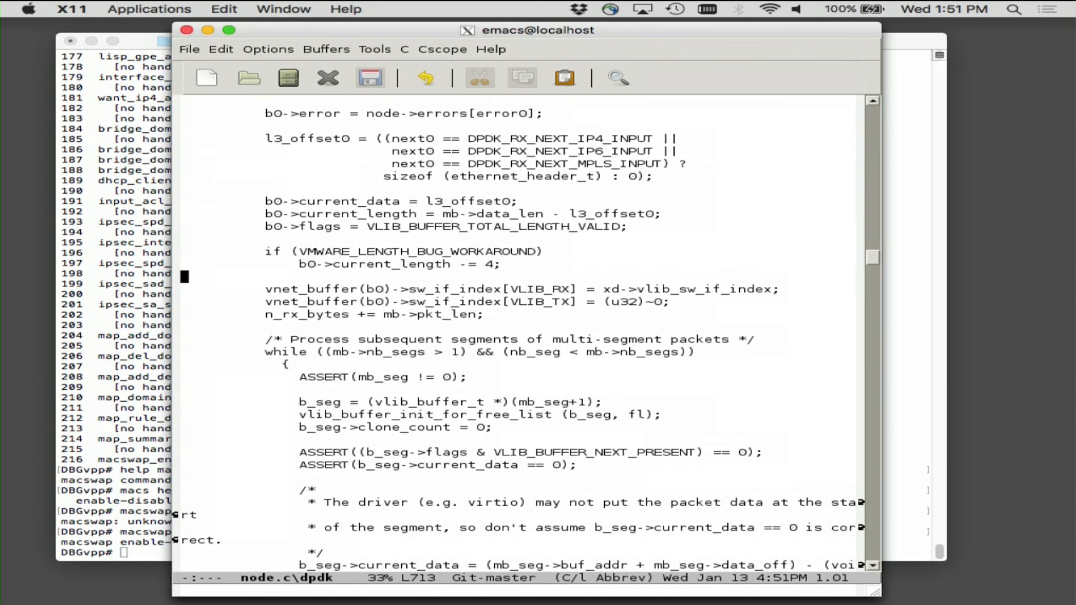
{"action": "key", "text": "Down"}
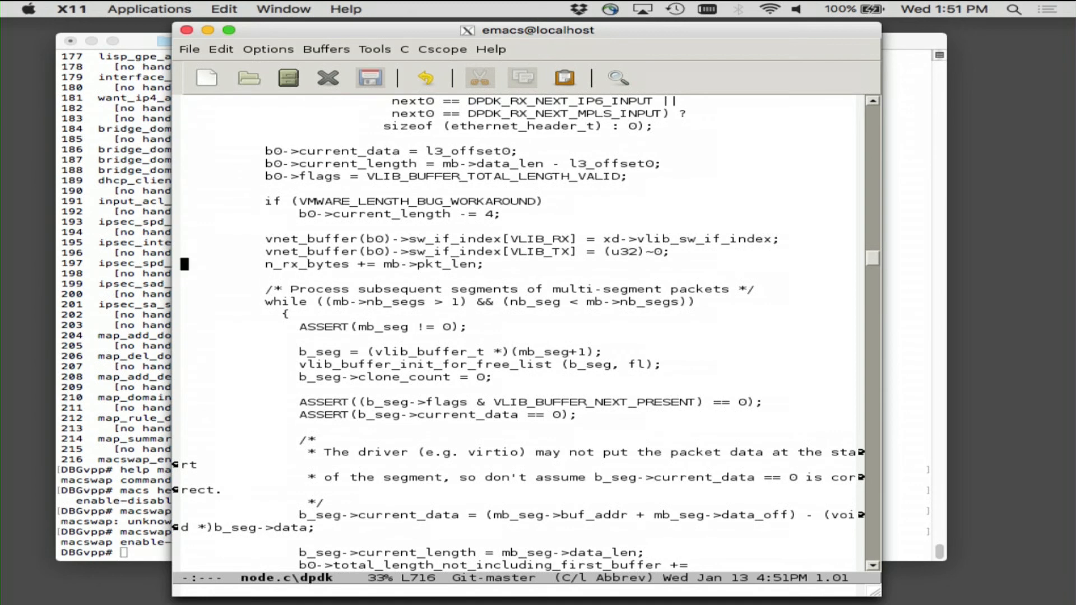
{"action": "scroll", "scroll_direction": "down", "scroll_amount": 3}
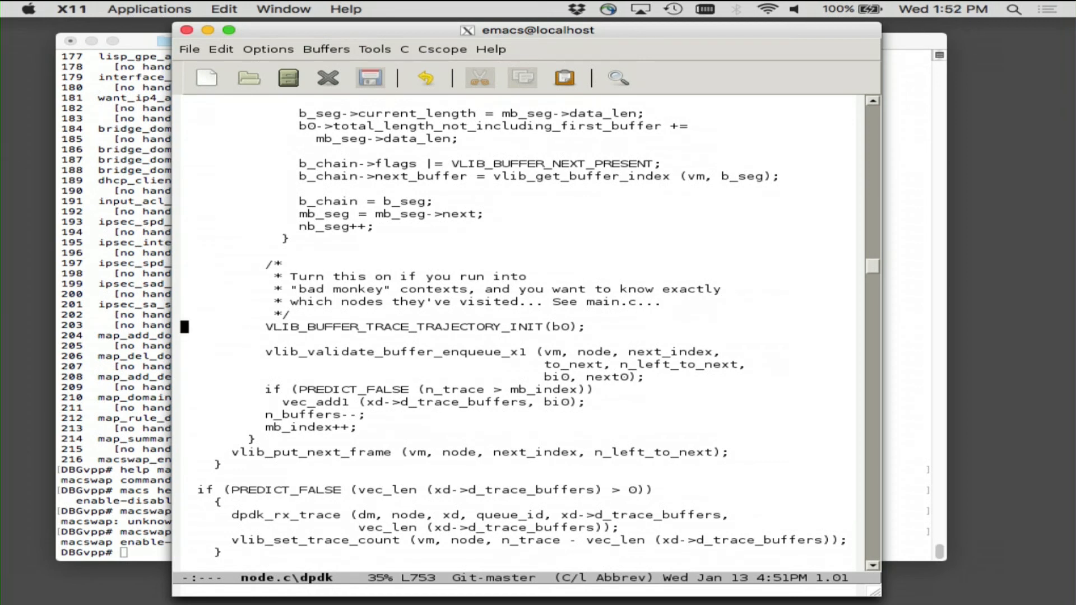
Scroll to the end of the receive function with its RX counter updates
{"action": "scroll", "scroll_direction": "down", "scroll_amount": 3}
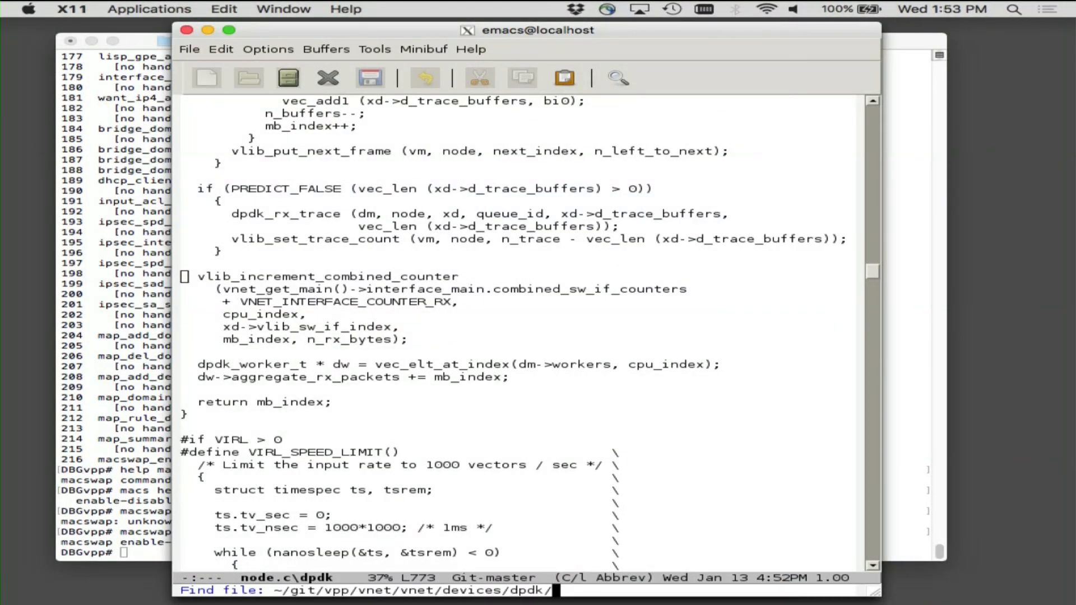
Open device.c from the dpdk devices directory
{"action": "type", "text": "de"}
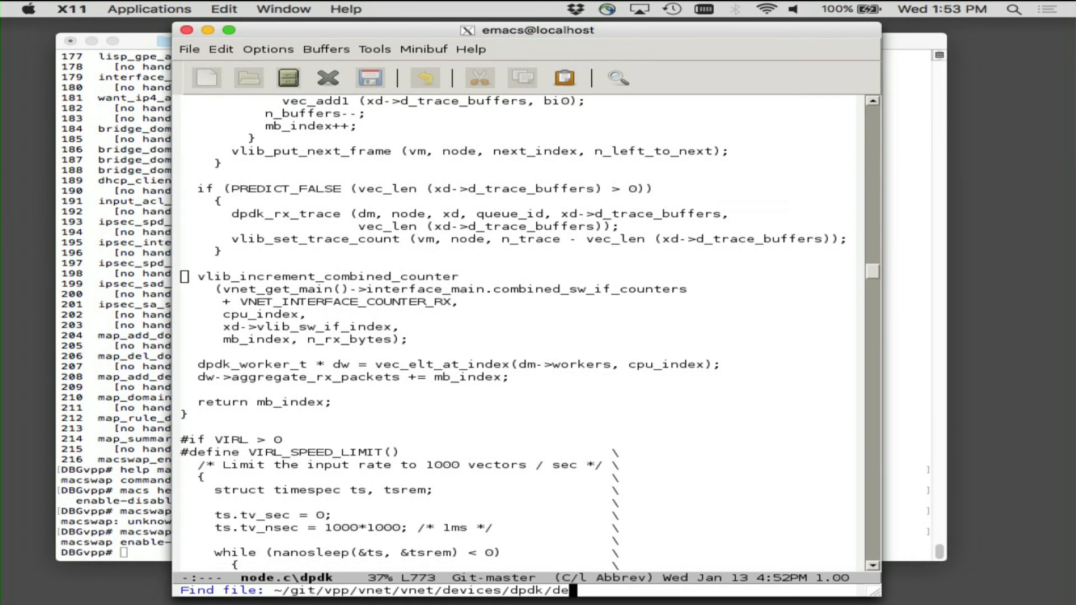
{"action": "key", "text": "Return"}
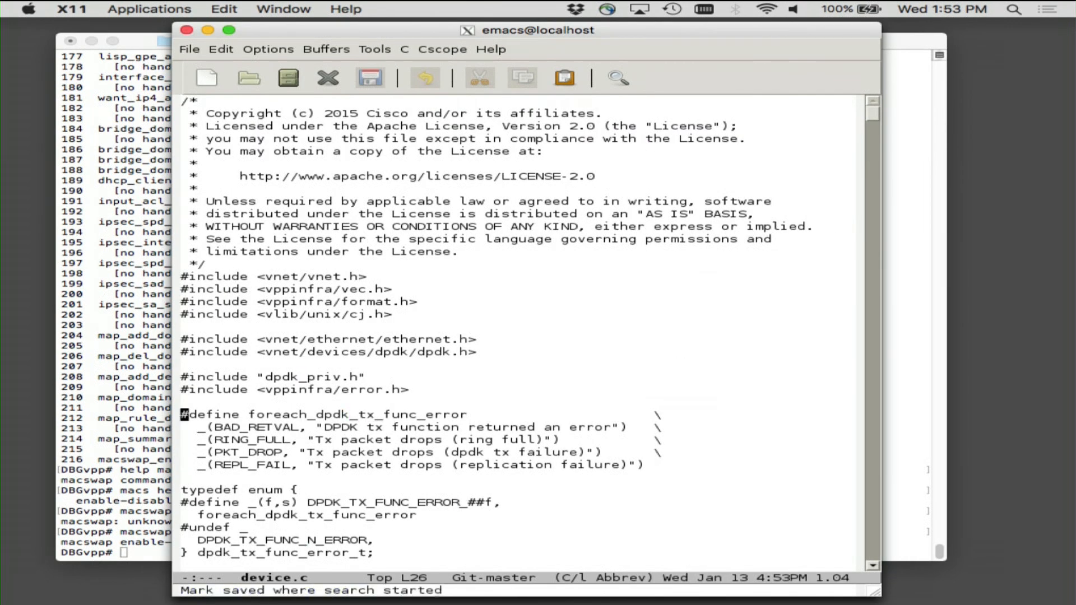
{"action": "scroll", "scroll_direction": "down", "scroll_amount": 3}
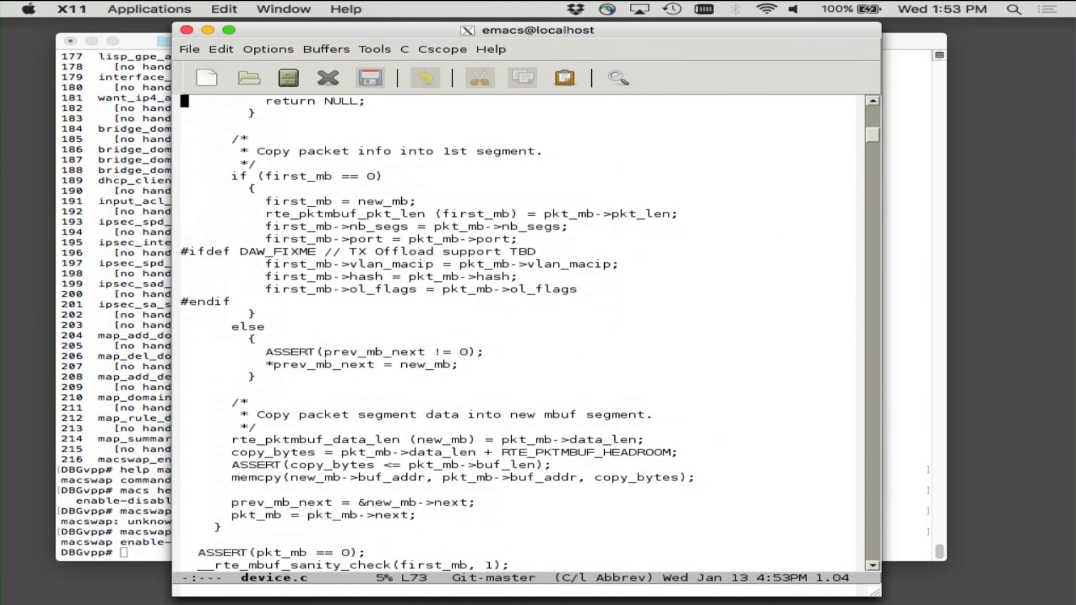
Search device.c for 'rte_' and 'tx_fun' to reach the dpdk_device_class registration
{"action": "key", "text": "ctrl+s"}
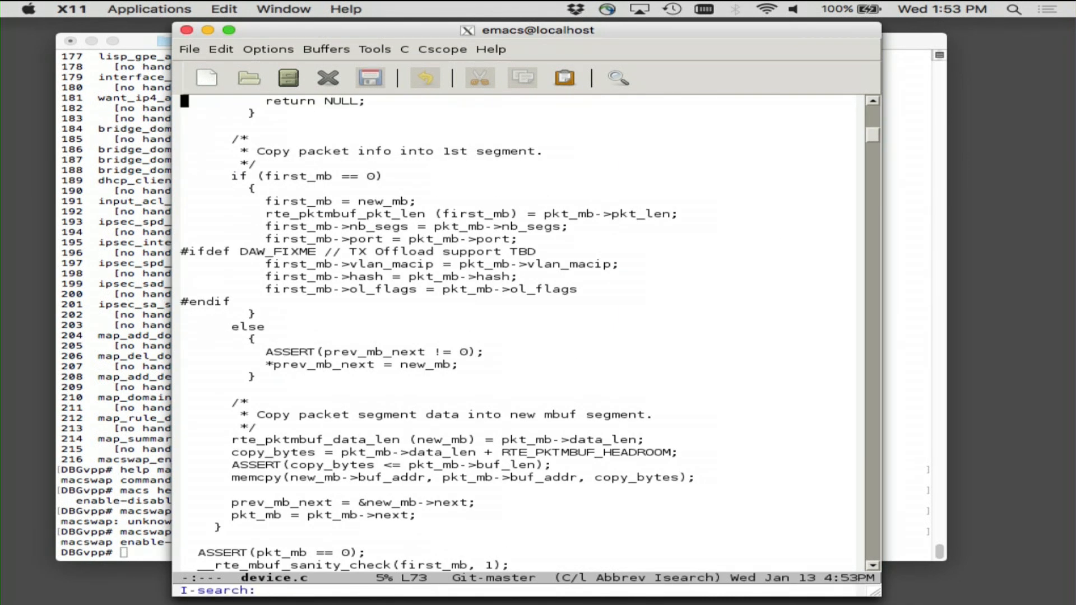
{"action": "type", "text": "rte_"}
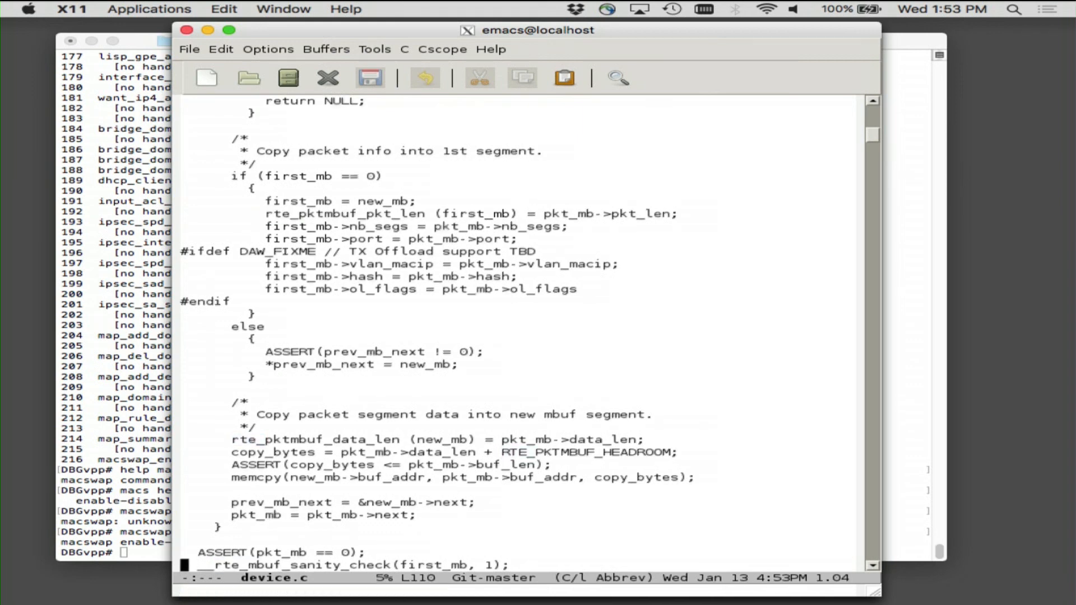
{"action": "scroll", "scroll_direction": "down", "scroll_amount": 3}
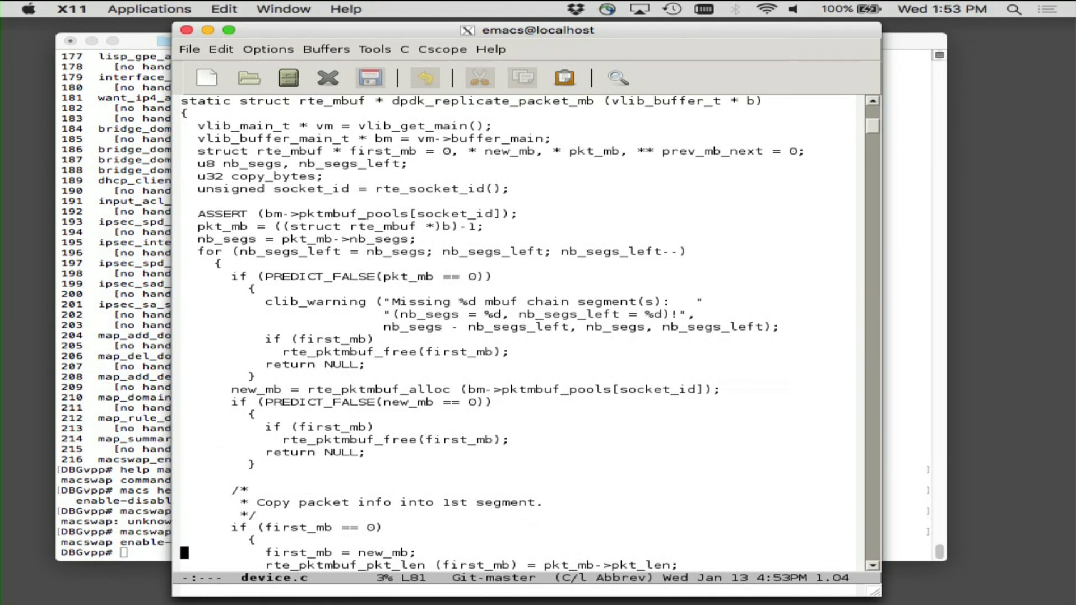
{"action": "scroll", "scroll_direction": "down", "scroll_amount": 3}
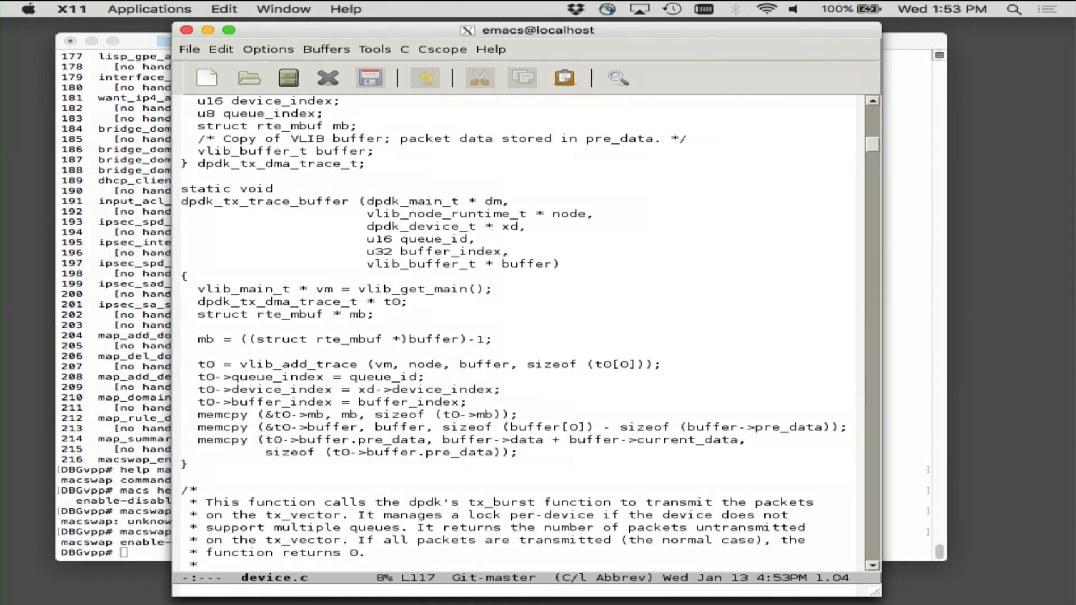
{"action": "key", "text": "ctrl+s"}
{"action": "type", "text": "NODE"}
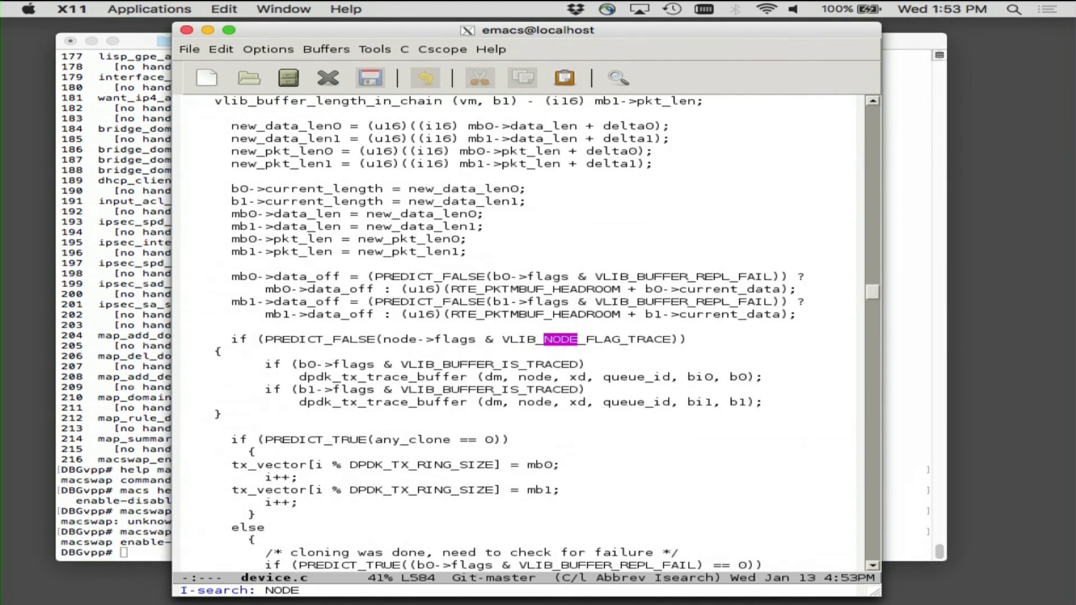
{"action": "type", "text": "t"}
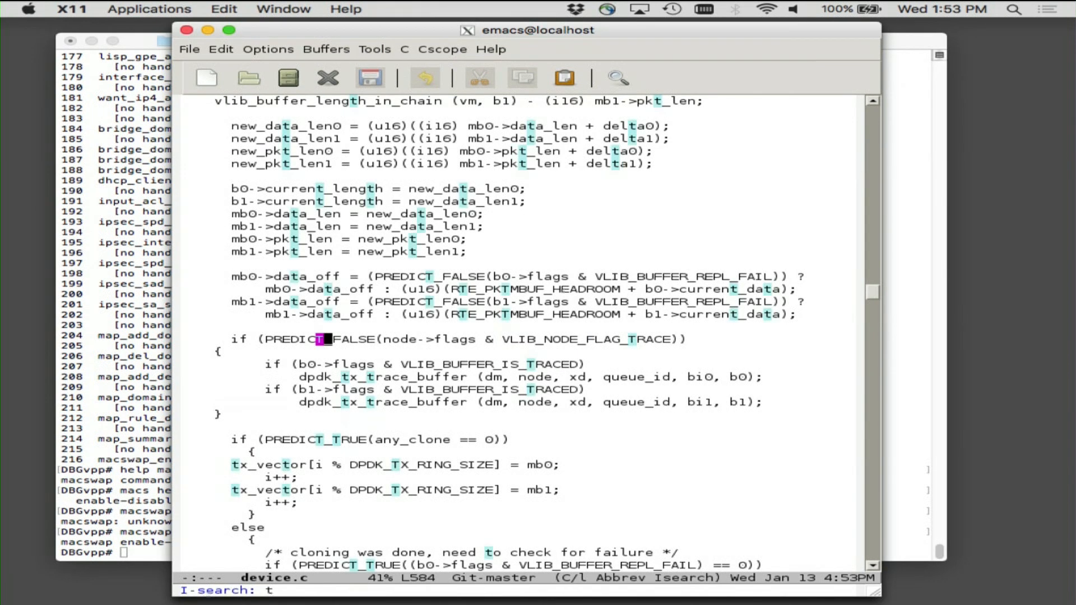
{"action": "type", "text": "x_fun"}
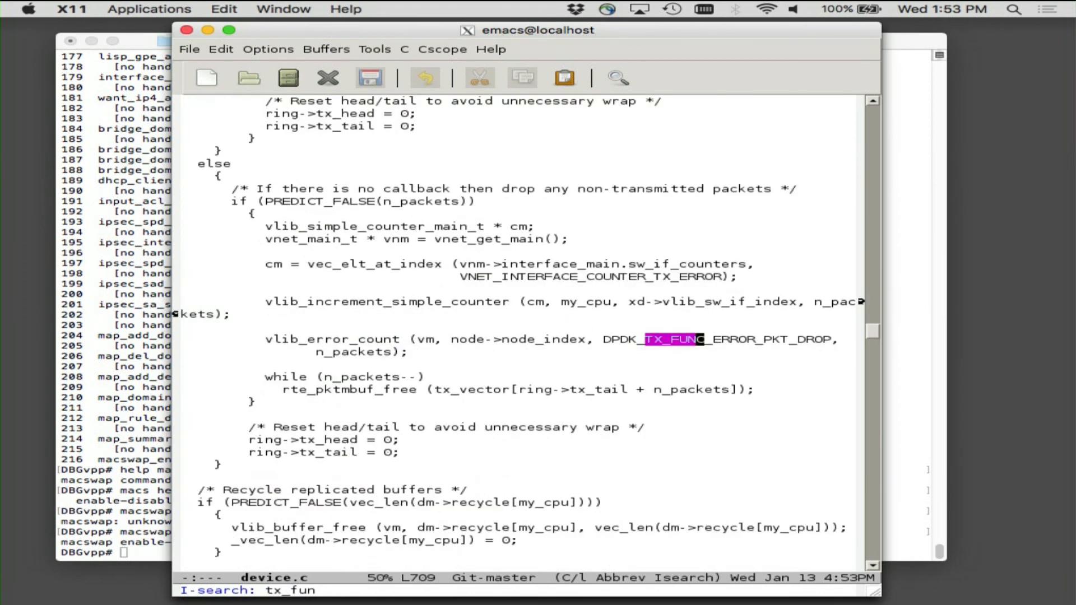
{"action": "key", "text": "Return"}
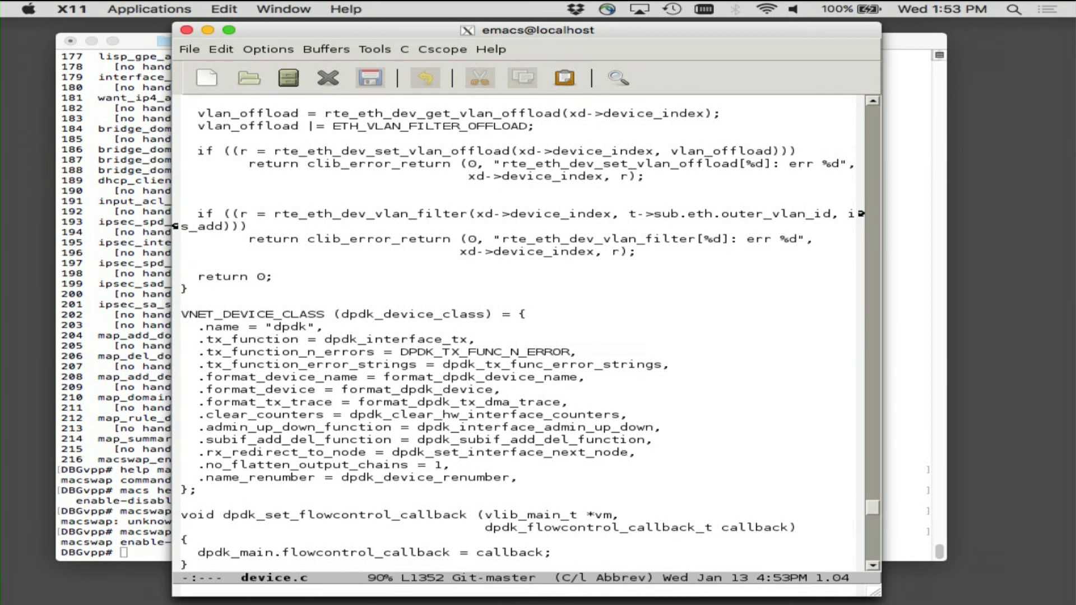
Search backward for dpdk_inter to reach dpdk_interface_tx and scroll to its tx_pcap_enable block
{"action": "key", "text": "ctrl+r"}
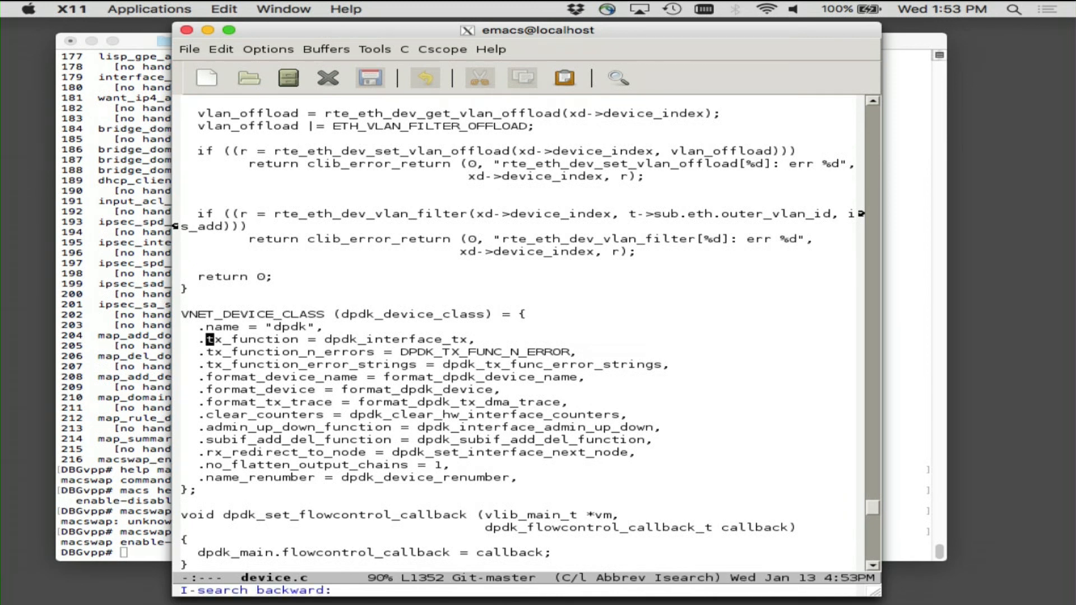
{"action": "type", "text": "dpdk_inter"}
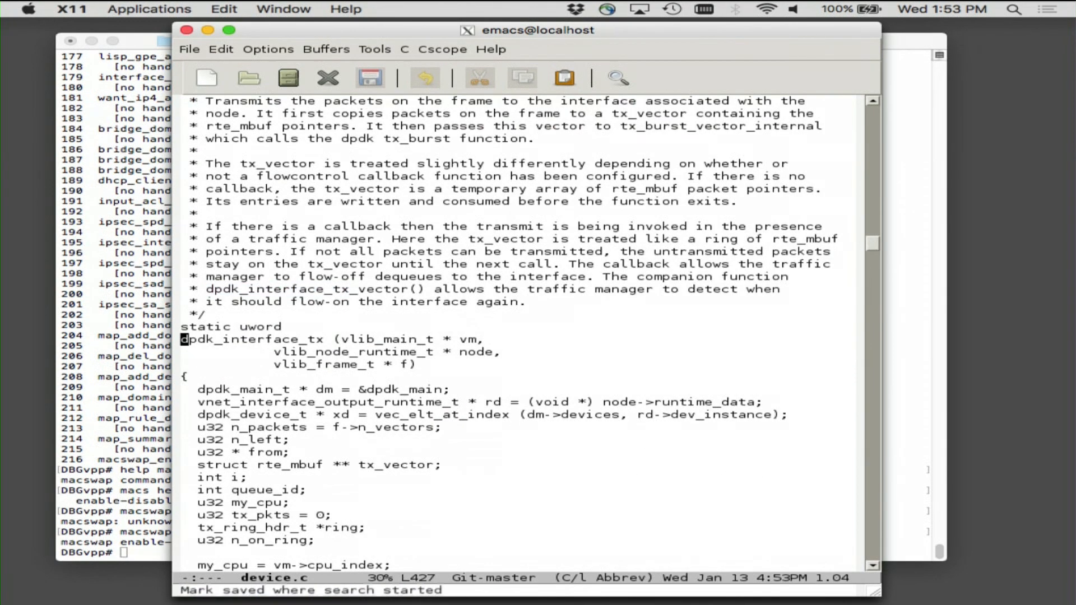
{"action": "scroll", "scroll_direction": "down", "scroll_amount": 3}
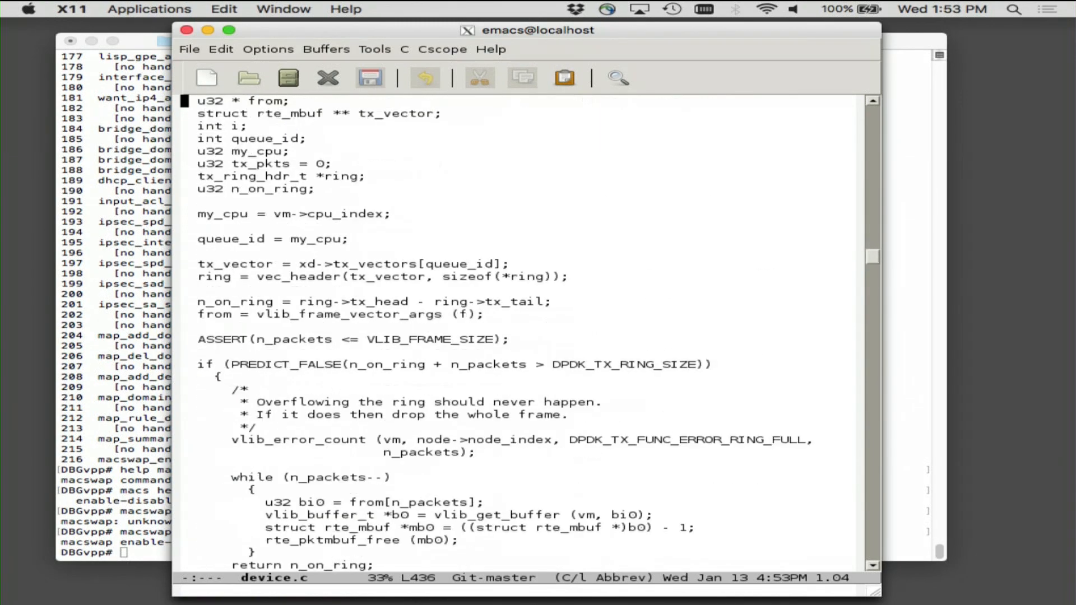
{"action": "scroll", "scroll_direction": "down", "scroll_amount": 3}
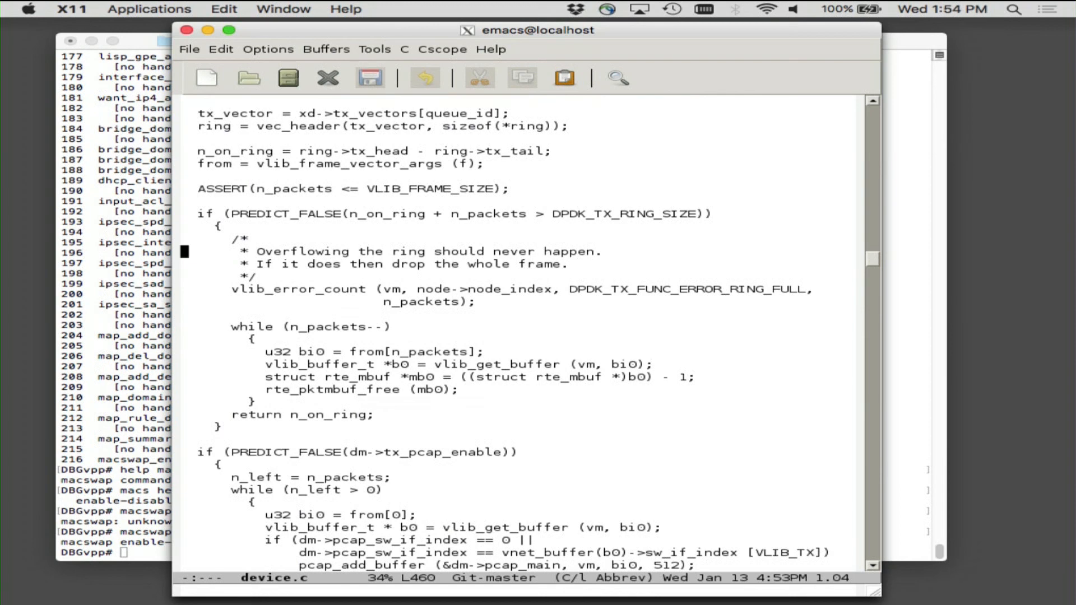
{"action": "scroll", "scroll_direction": "down", "scroll_amount": 3}
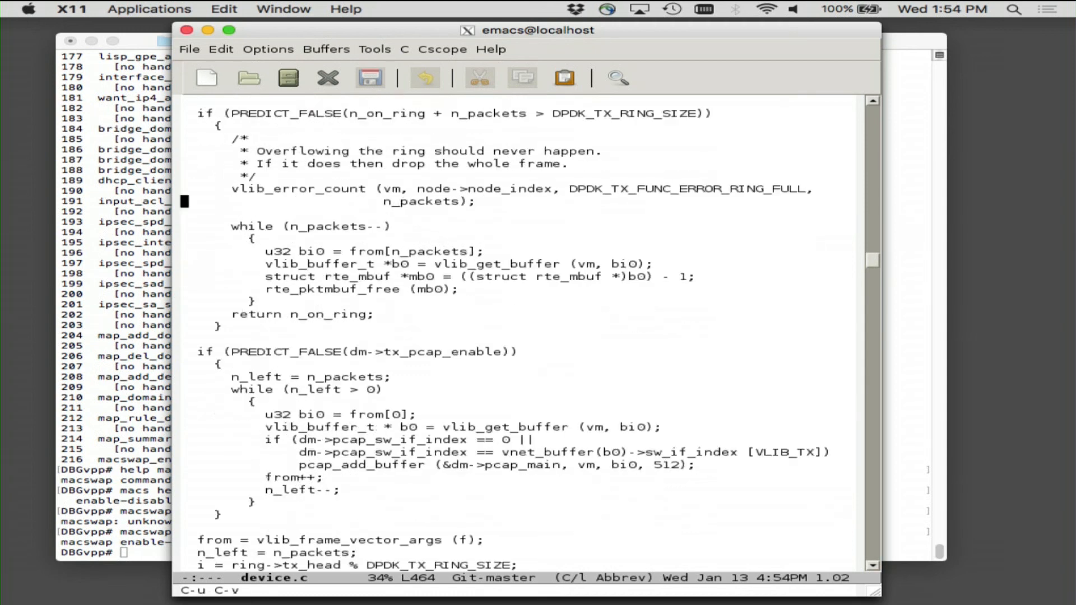
{"action": "key", "text": "down"}
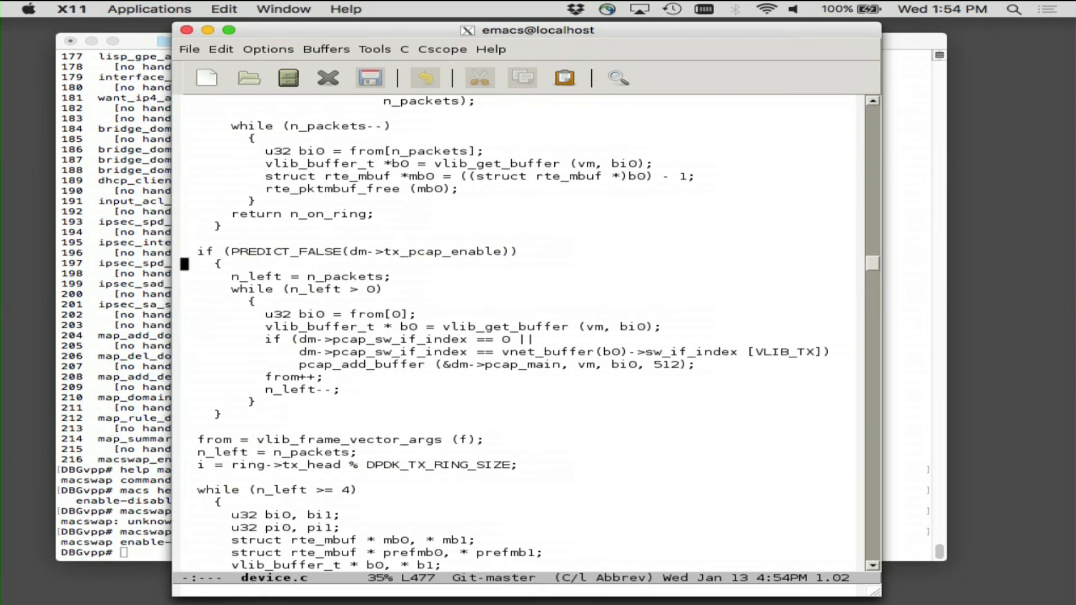
Scroll through dpdk_interface_tx past the pcap capture block into the enqueue loop
{"action": "key", "text": "Up"}
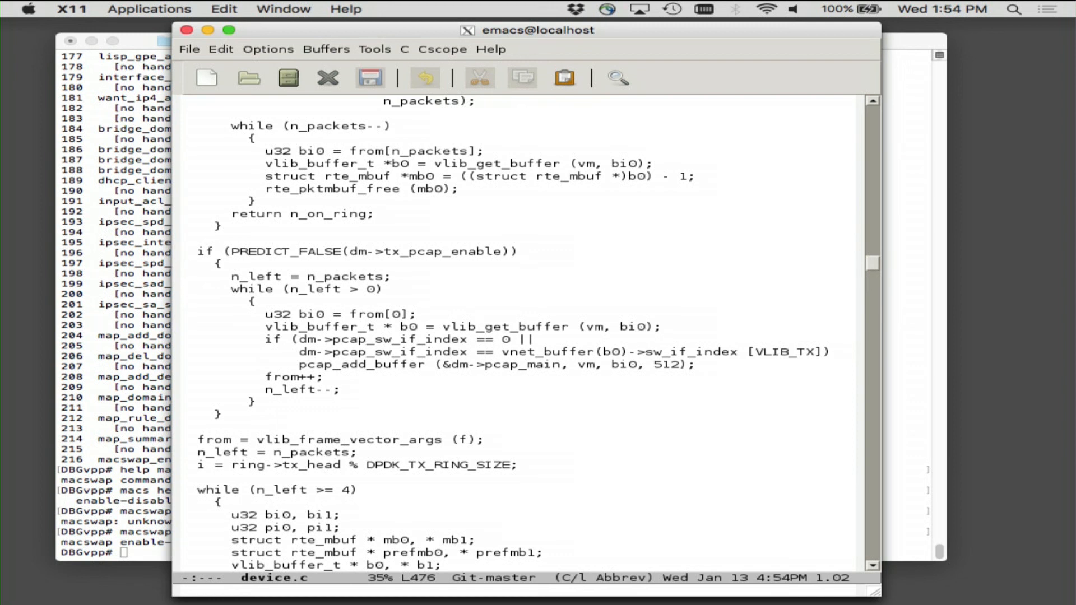
{"action": "scroll", "scroll_direction": "down", "scroll_amount": 3}
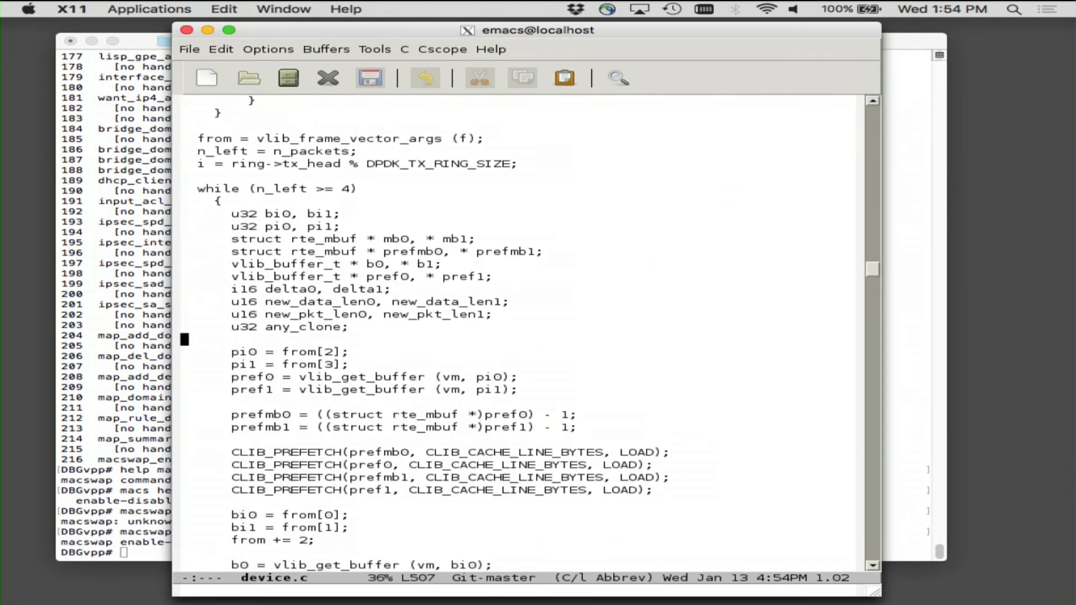
{"action": "scroll", "scroll_direction": "down", "scroll_amount": 3}
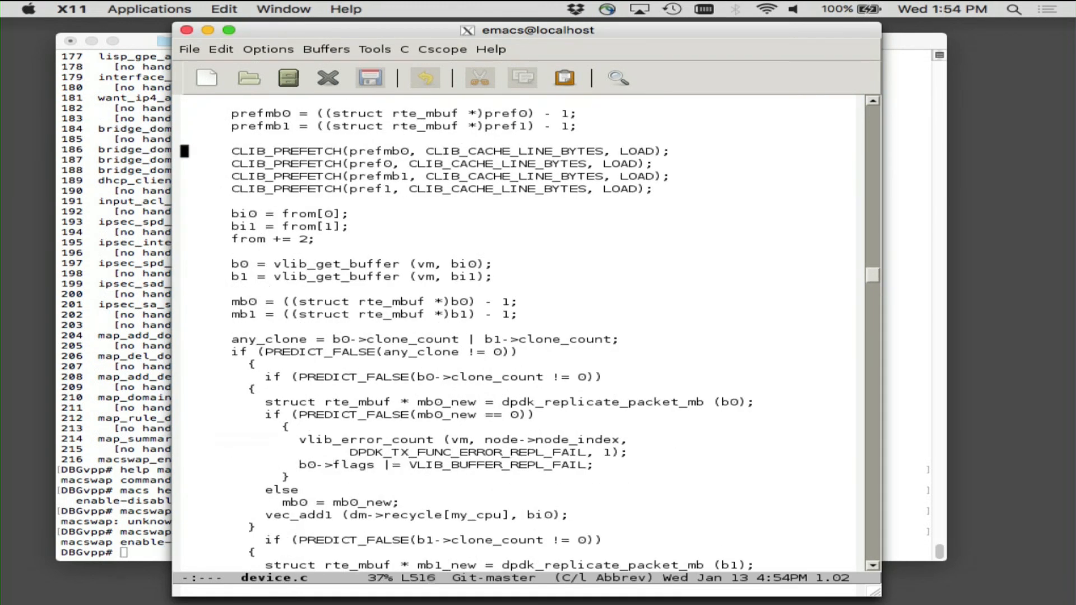
{"action": "scroll", "scroll_direction": "down", "scroll_amount": 3}
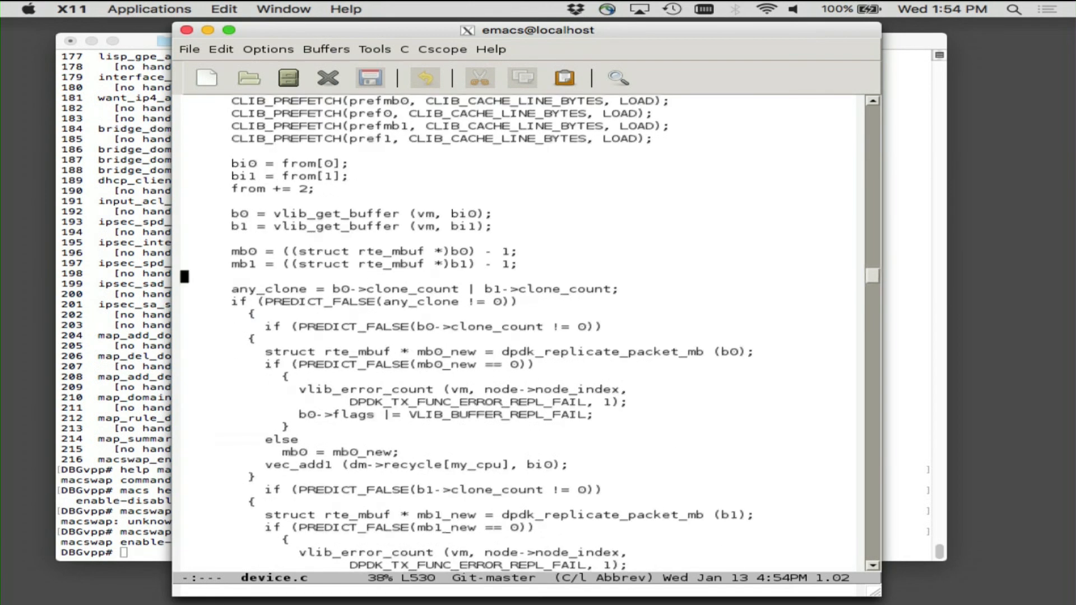
{"action": "scroll", "scroll_direction": "down", "scroll_amount": 3}
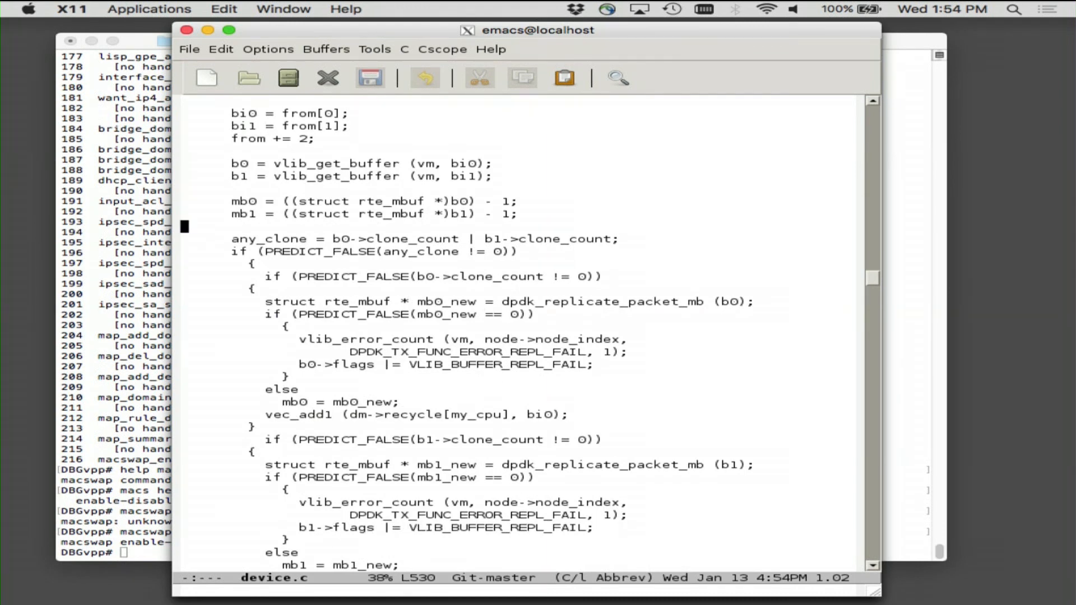
{"action": "scroll", "scroll_direction": "down", "scroll_amount": 3}
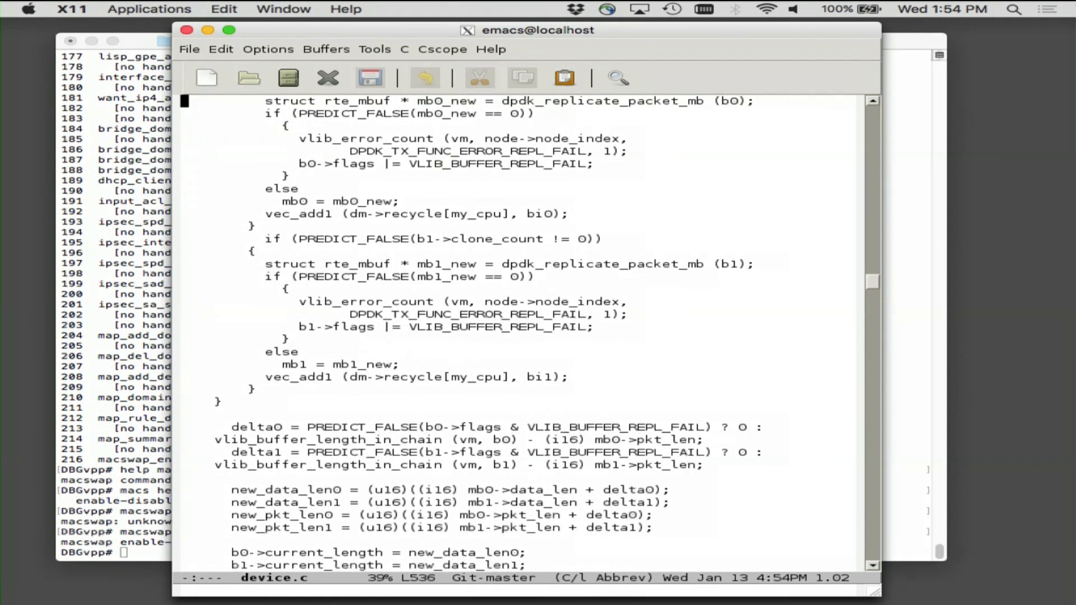
{"action": "scroll", "scroll_direction": "down", "scroll_amount": 3}
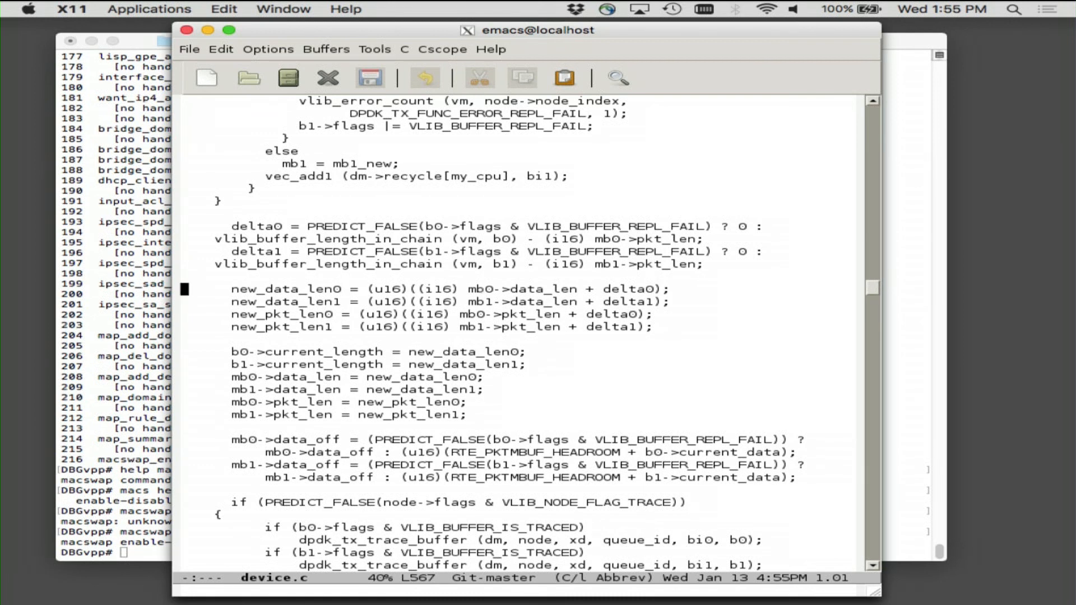
{"action": "scroll", "scroll_direction": "down", "scroll_amount": 3}
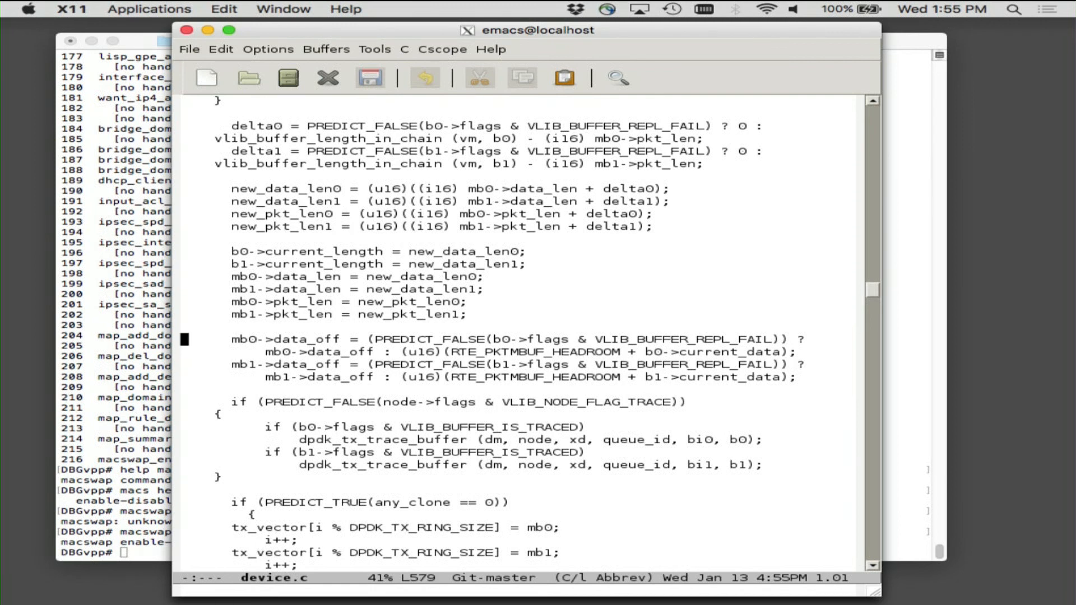
Continue down and isearch for tx_bu to reach the tx_burst_vector_internal call
{"action": "key", "text": "Down"}
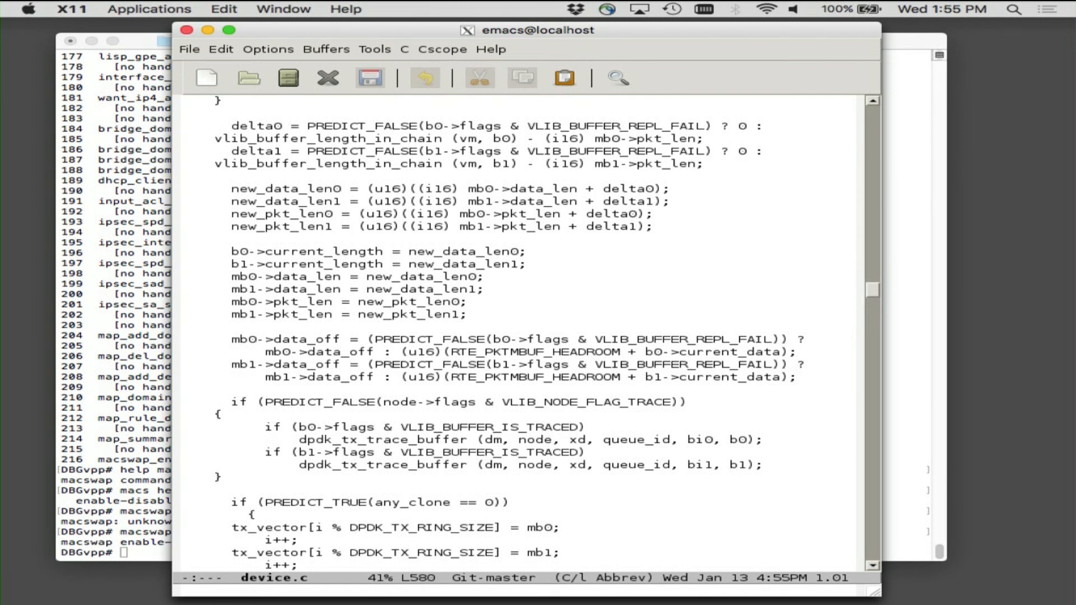
{"action": "scroll", "scroll_direction": "down", "scroll_amount": 3}
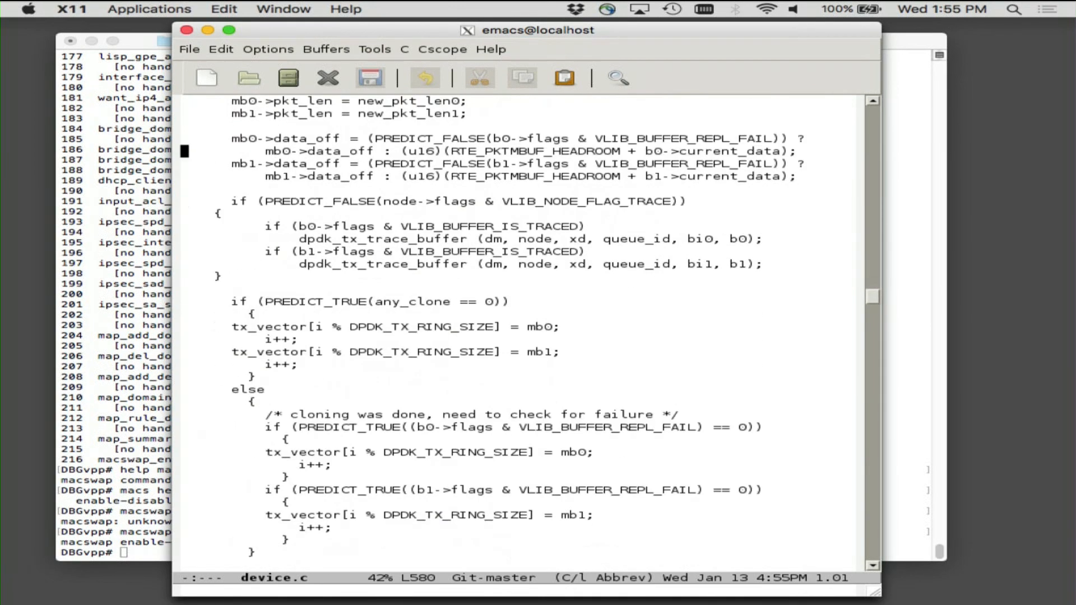
{"action": "scroll", "scroll_direction": "down", "scroll_amount": 3}
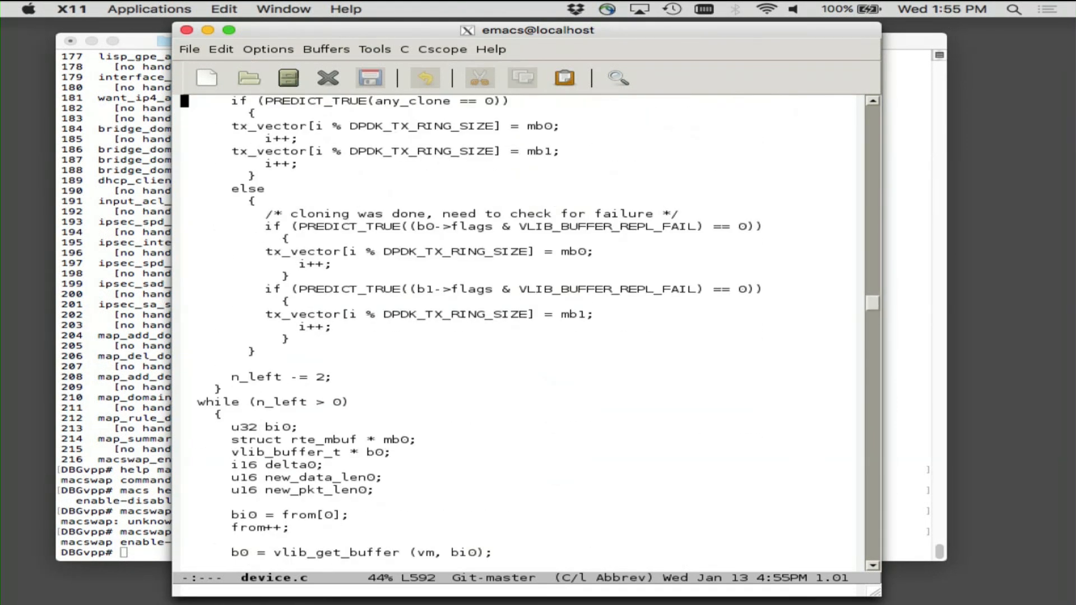
{"action": "scroll", "scroll_direction": "down", "scroll_amount": 3}
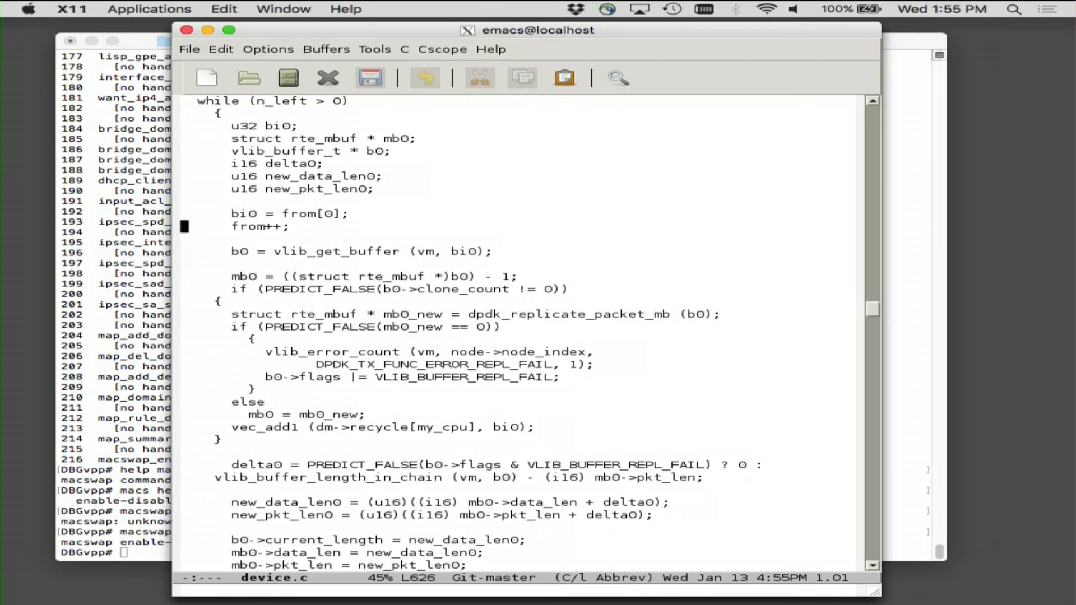
{"action": "type", "text": "tx_bu"}
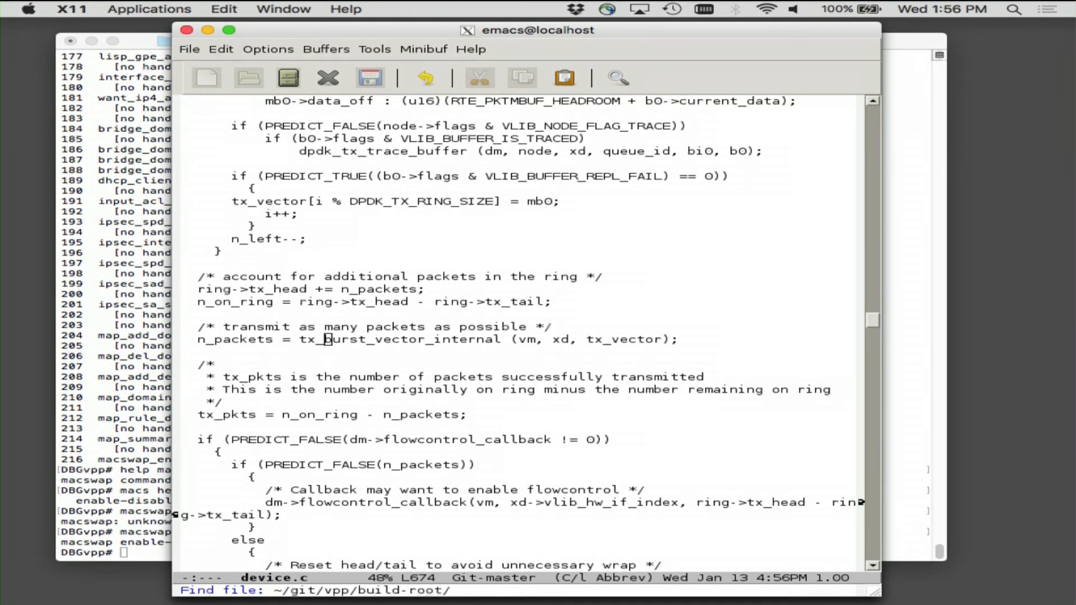
Open build-vpp_debug-native/dpdk/dpdk-2.1.0/lib/librte_mbuf/rte_mbuf.h using TAB completion
{"action": "type", "text": "build-"}
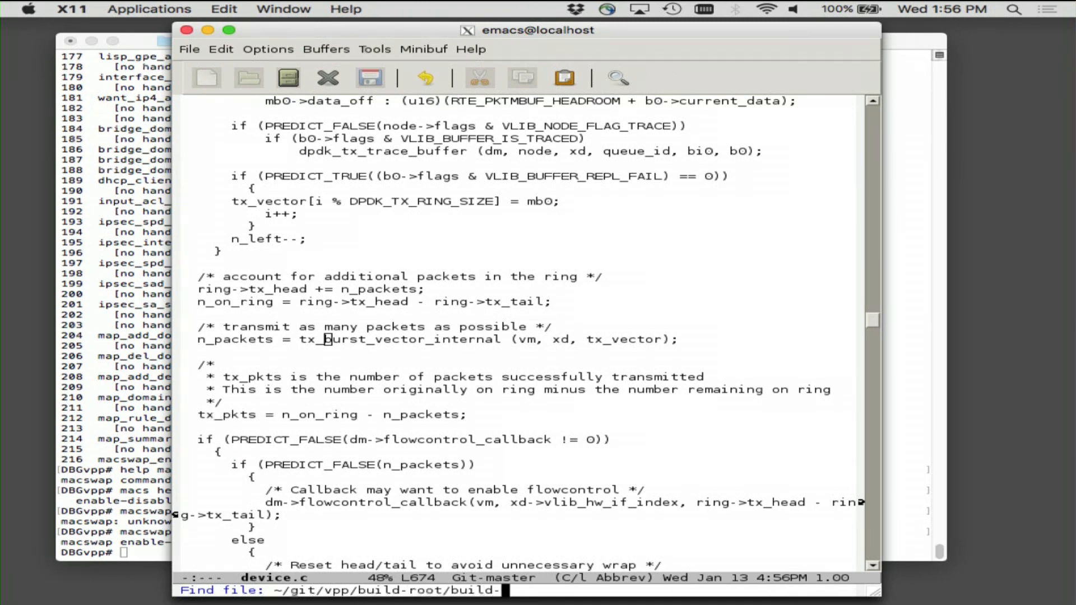
{"action": "key", "text": "Tab"}
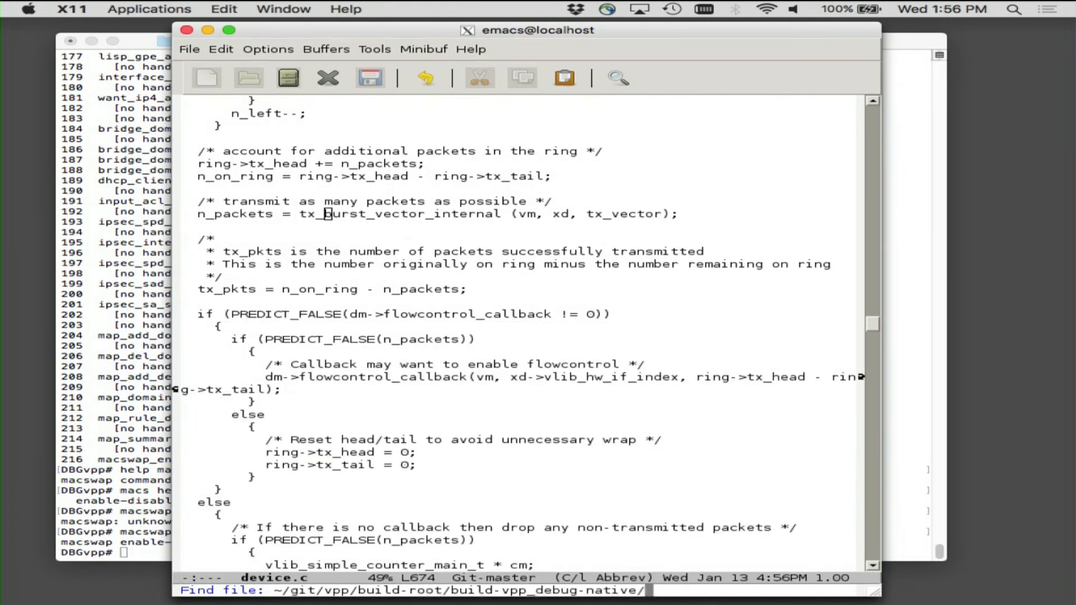
{"action": "key", "text": "Tab"}
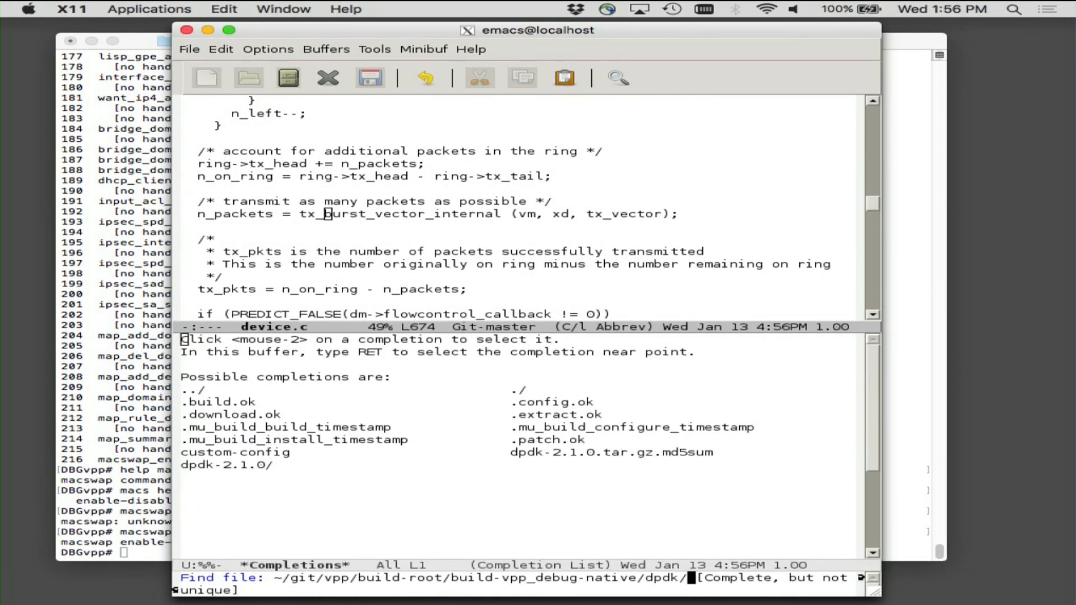
{"action": "type", "text": "dpdk-2.1.0"}
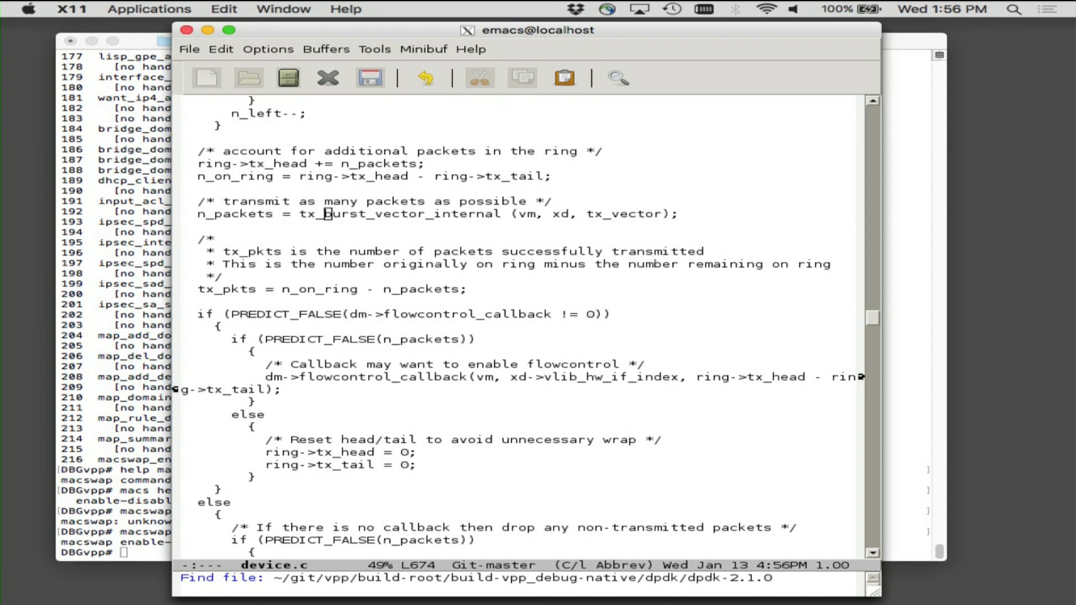
{"action": "type", "text": "lib/"}
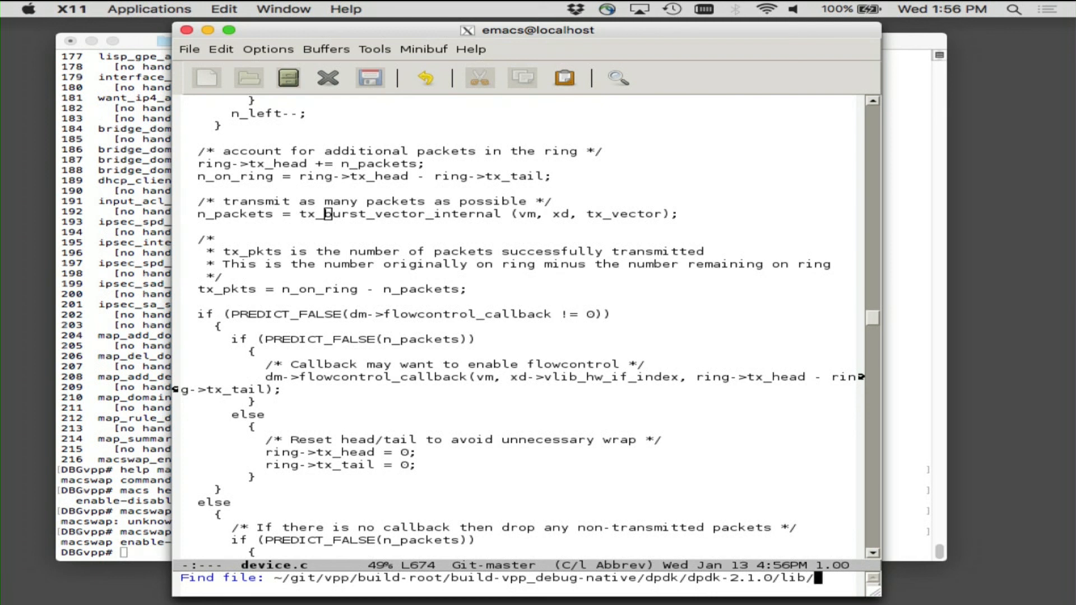
{"action": "type", "text": "ibrte_mbuf/"}
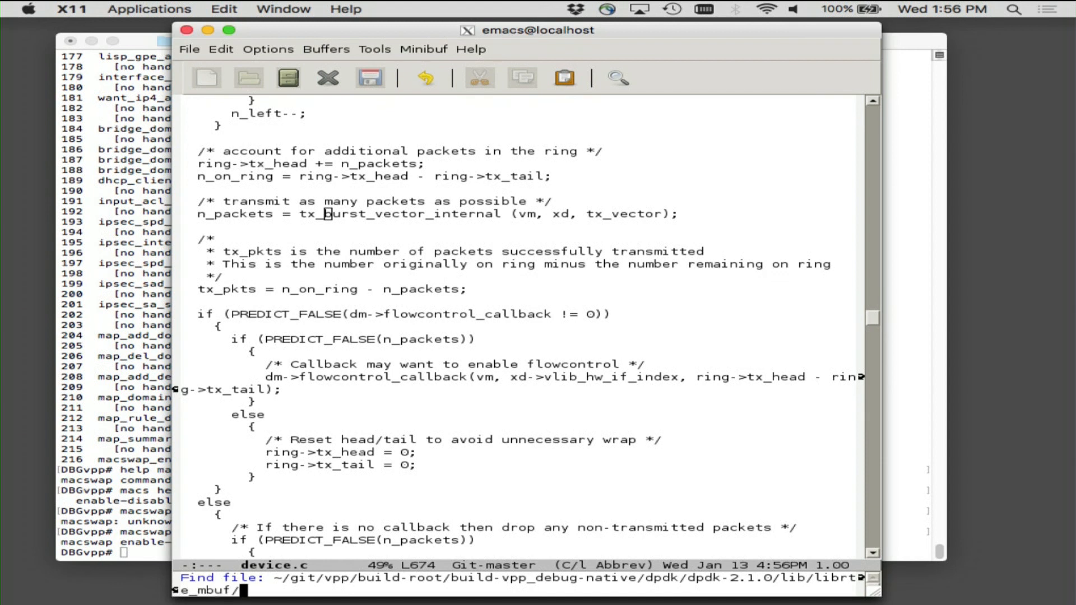
{"action": "type", "text": "r"}
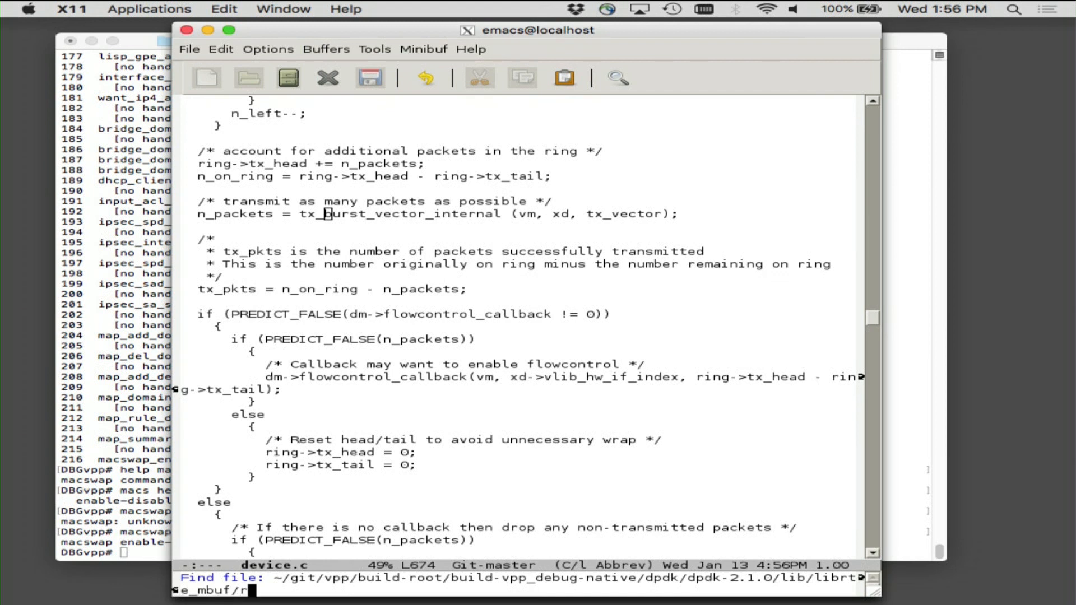
{"action": "type", "text": "te_mbuf."}
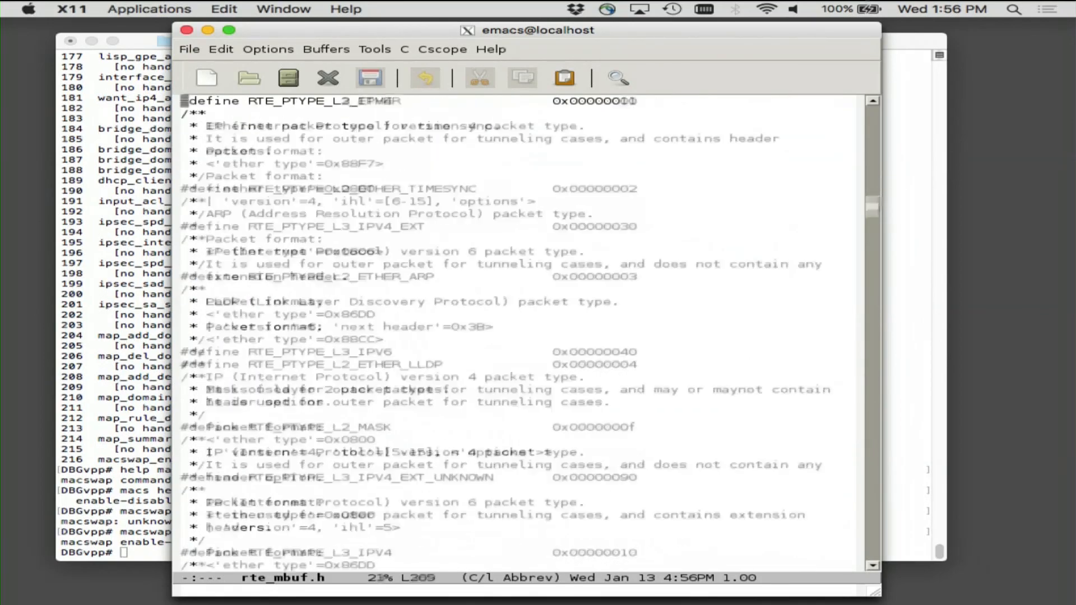
Scroll to struct rte_mbuf and isearch for its next-segment pointer field
{"action": "scroll", "scroll_direction": "down", "scroll_amount": 3}
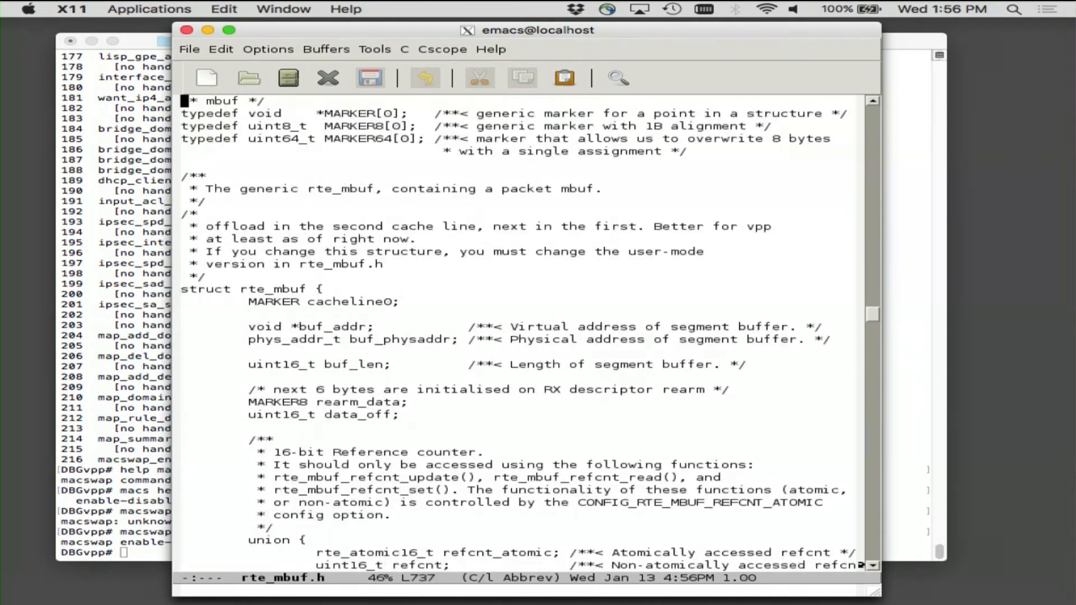
{"action": "scroll", "scroll_direction": "down", "scroll_amount": 3}
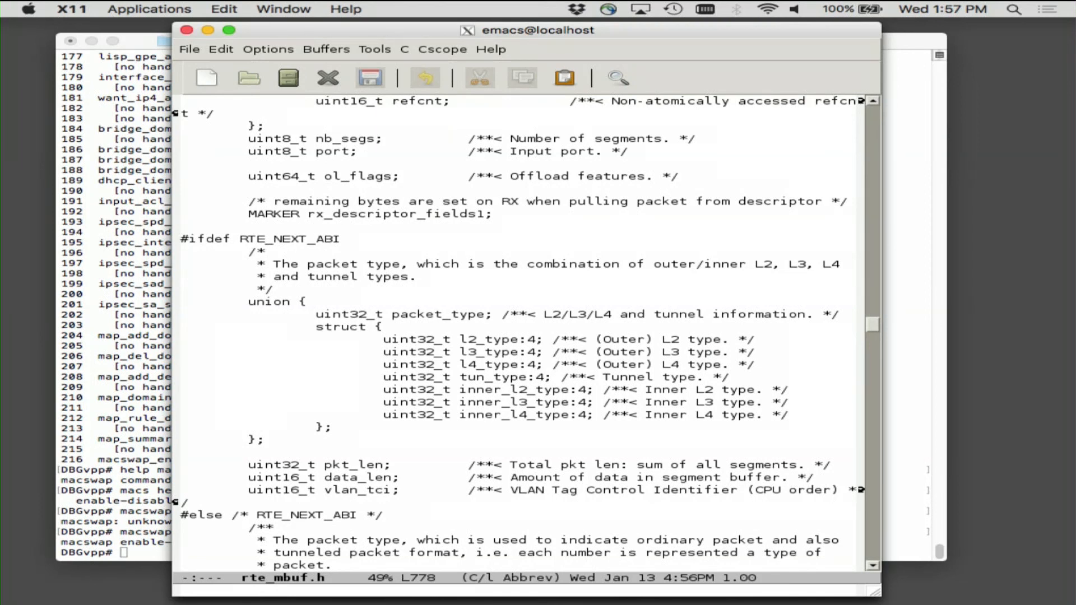
{"action": "type", "text": "next;      /**< Next segment of scattered packet. */"}
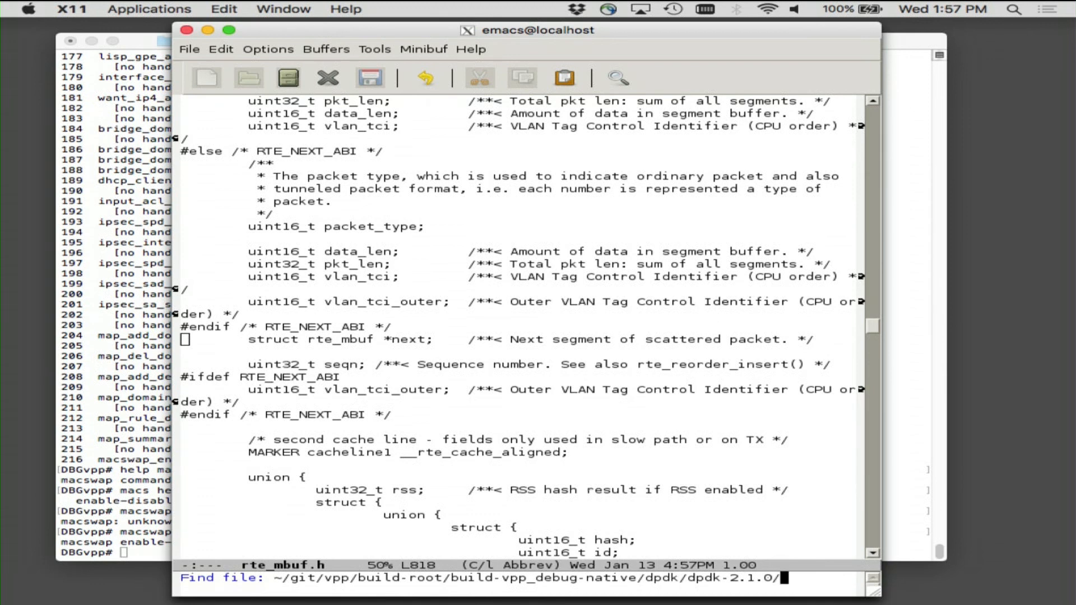
Open dpdk/dpdk-2.2.0_patches/0004-mbuf-rearrange-rte_mbuf-metadata-to-suit-vpp.patch from ~/git/vpp
{"action": "type", "text": "p"}
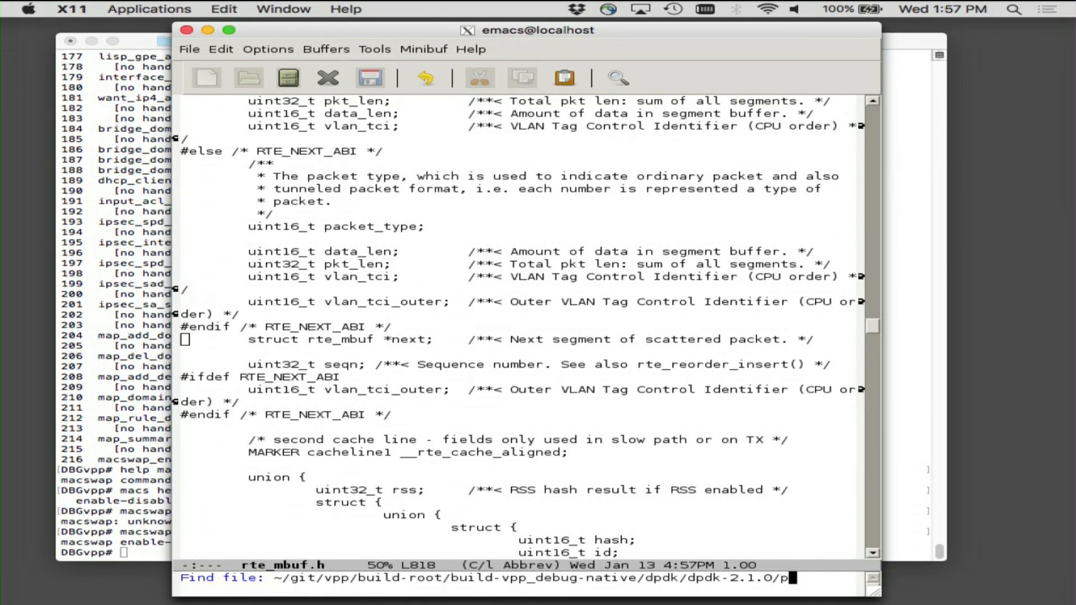
{"action": "key", "text": "BackSpace"}
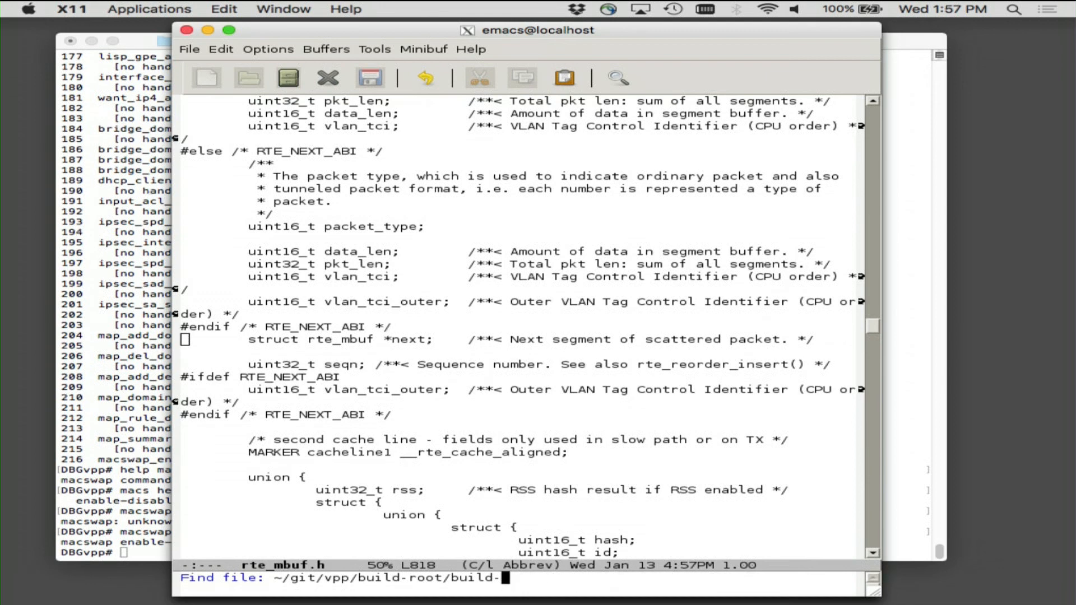
{"action": "type", "text": "dpdk"}
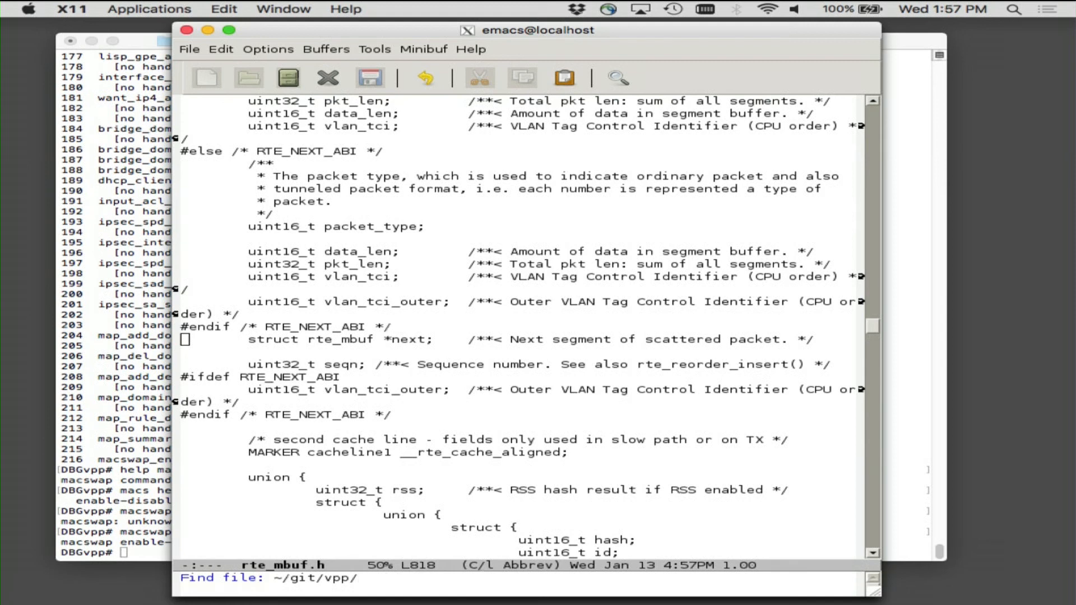
{"action": "key", "text": "Tab"}
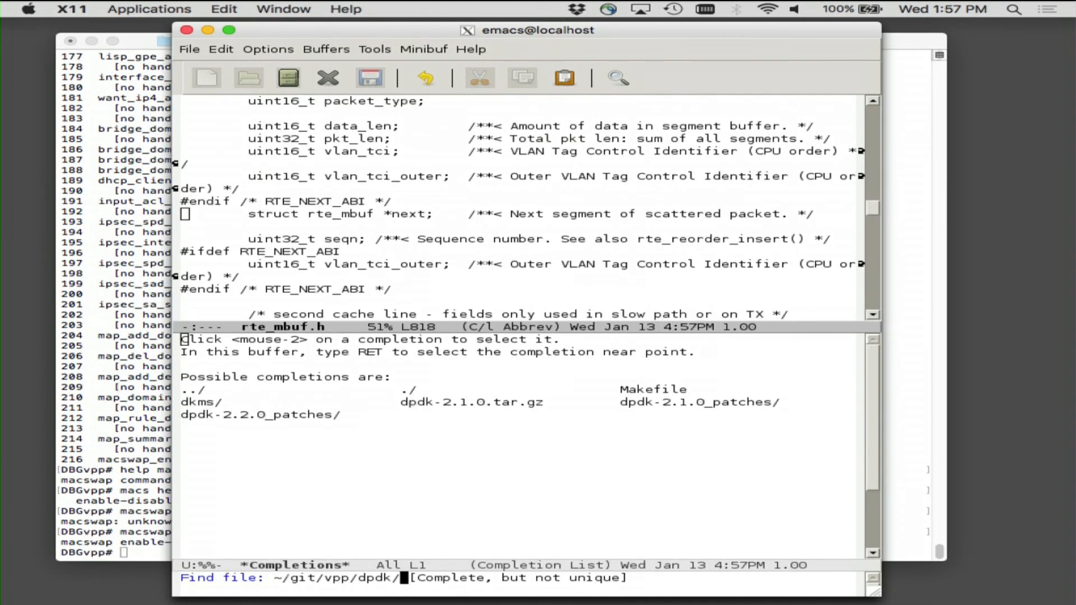
{"action": "type", "text": "dpdk-2.2.0_patches/00"}
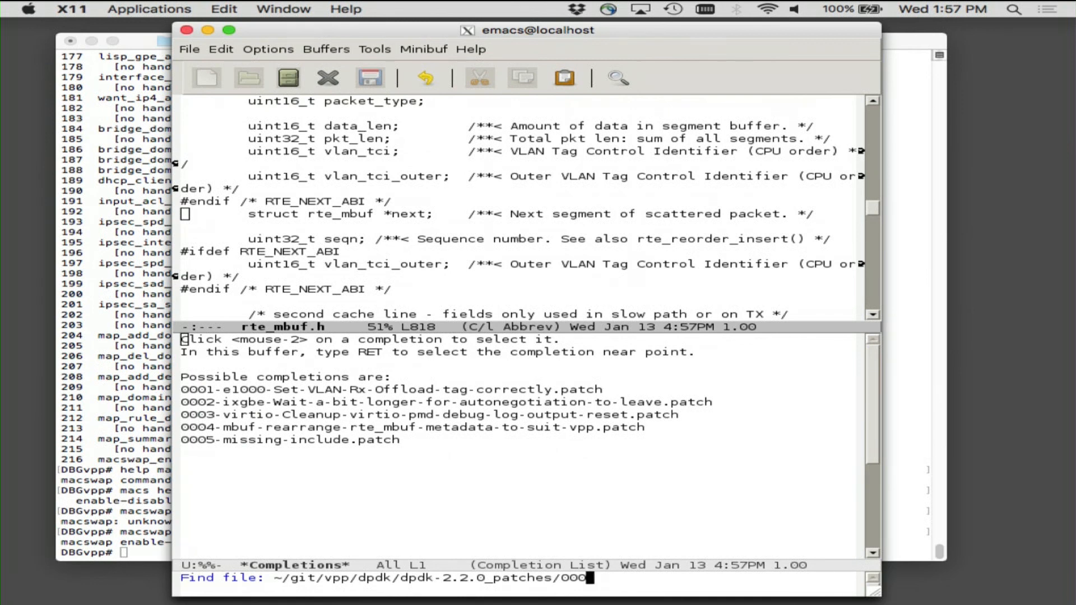
{"action": "type", "text": "0"}
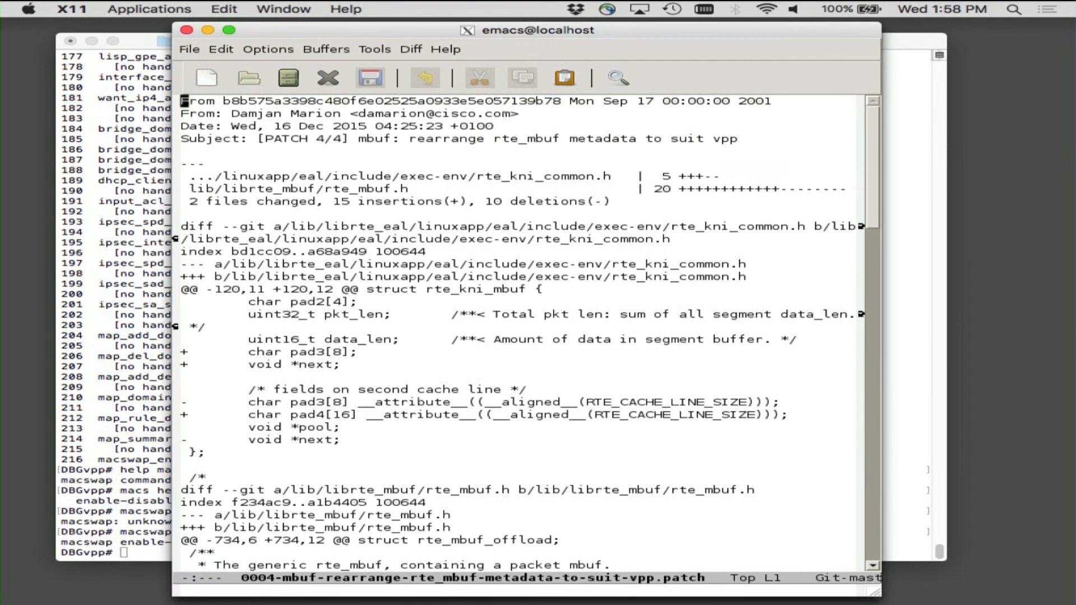
{"action": "mouse_move", "coordinate": [431, 250]}
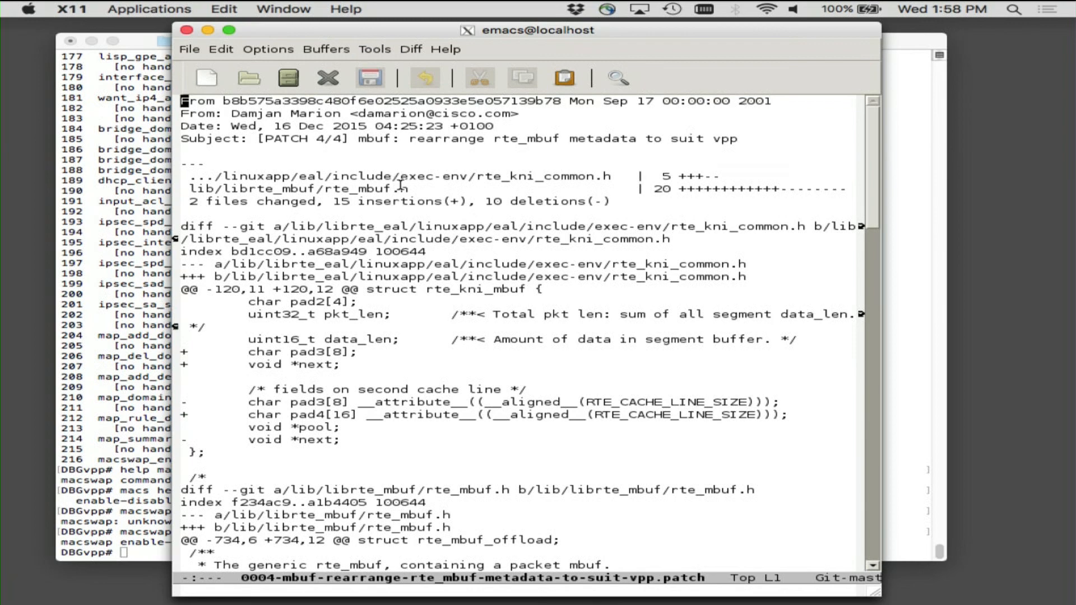
{"action": "mouse_move", "coordinate": [440, 305]}
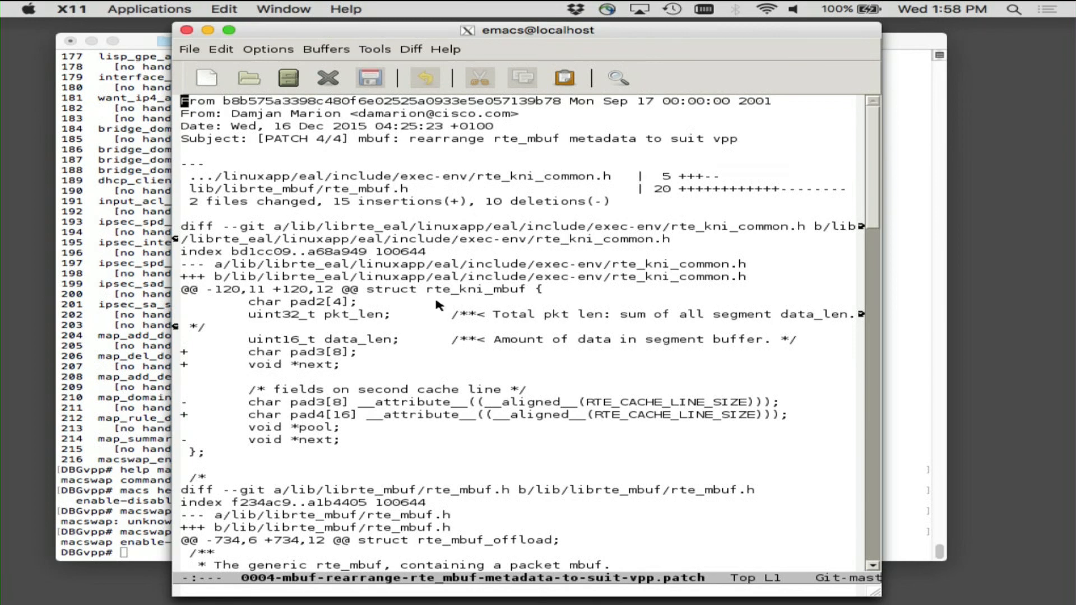